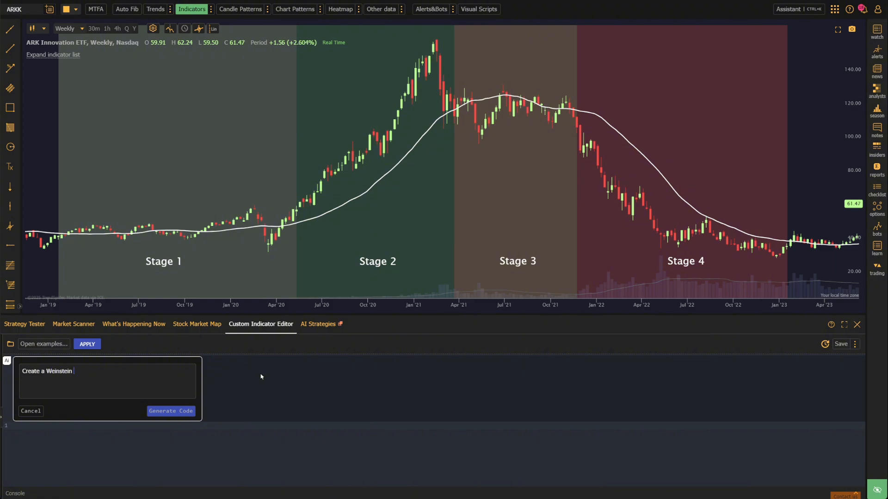
Step: Type a Stage Analysis indicator request, then dismiss it, leaving the plain ARKK weekly chart
text(Stage Anal)
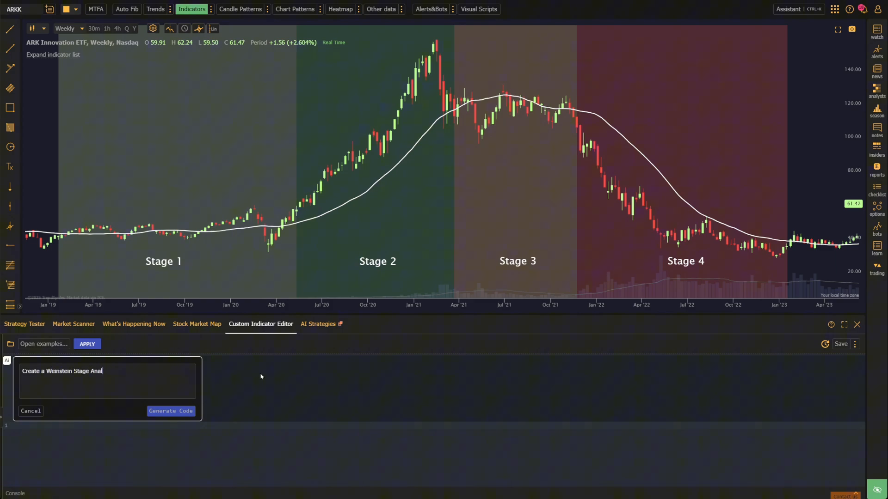
text(ysis indicator)
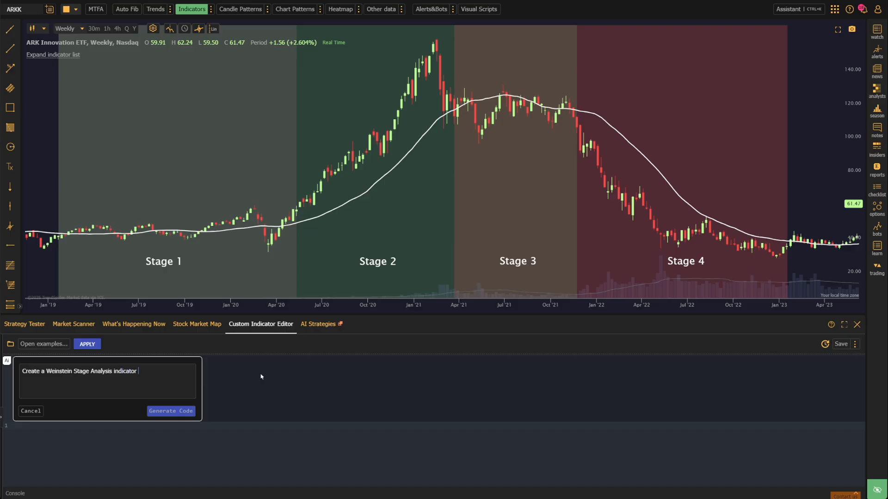
click(857, 324)
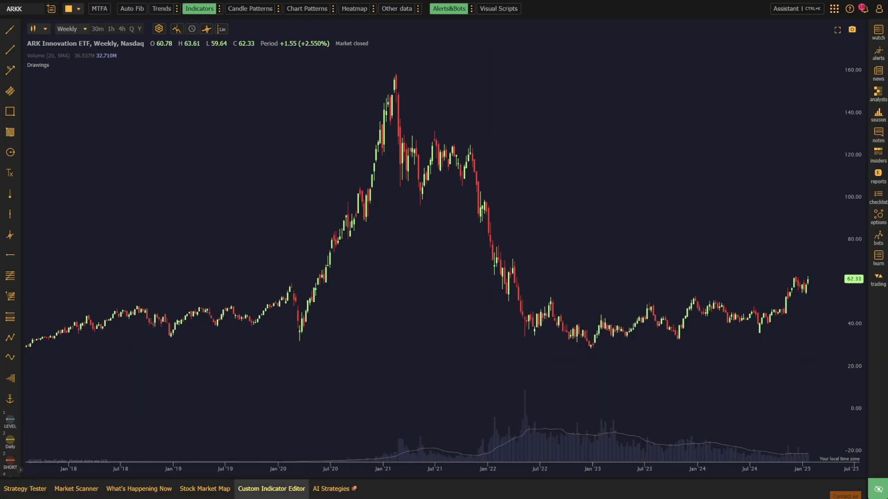
Step: Write the AI prompt: green candles above a rising 30-period SMA, red below a falling one
click(271, 489)
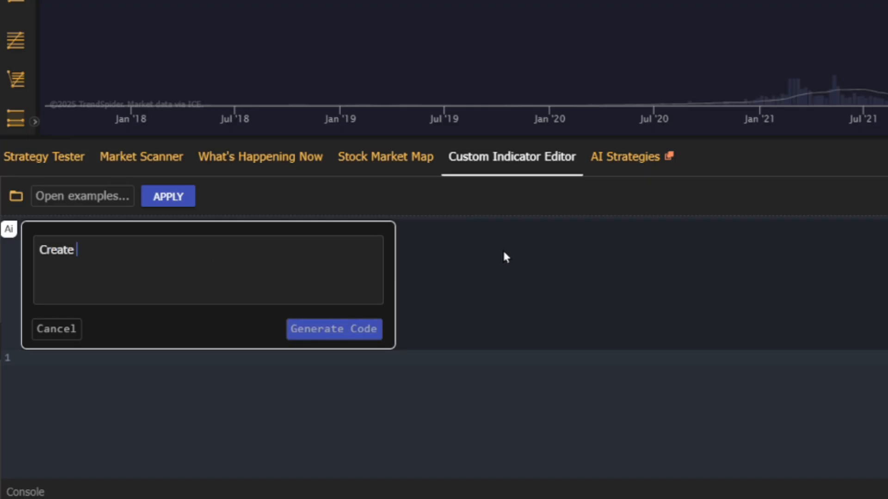
text(a weinstein stage analysis indicat)
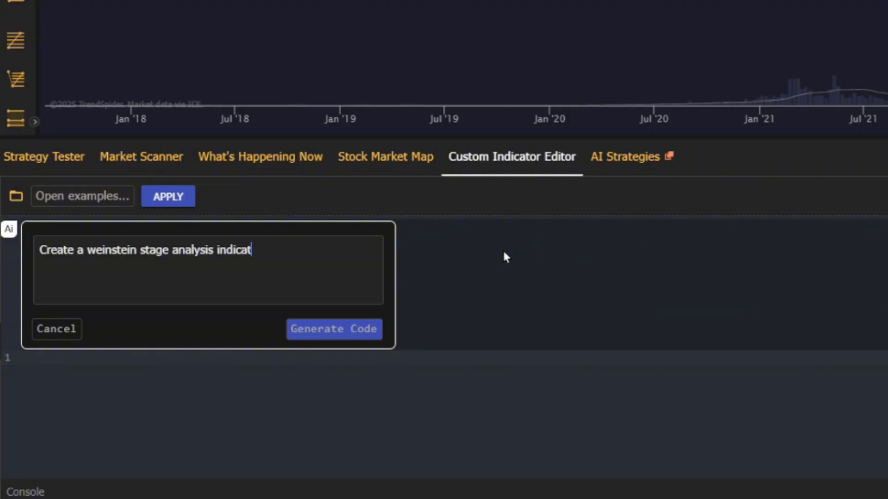
text(or that paints all candles that)
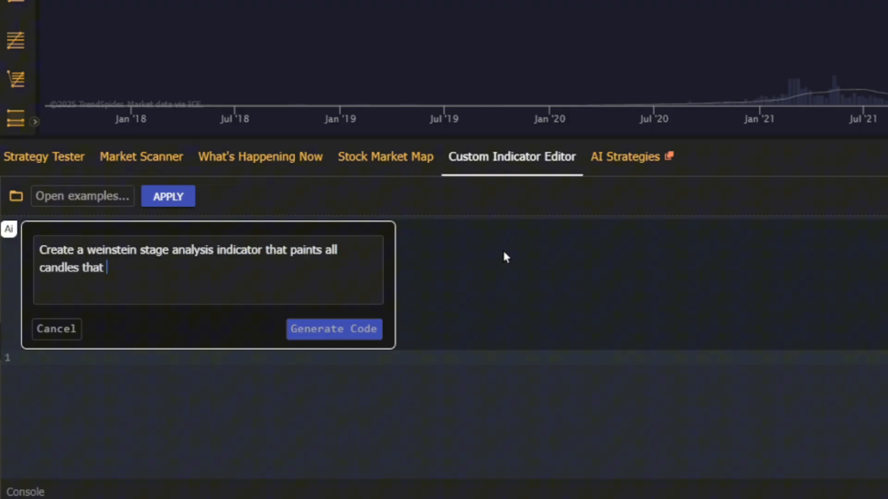
text(open and close above an increasing 30)
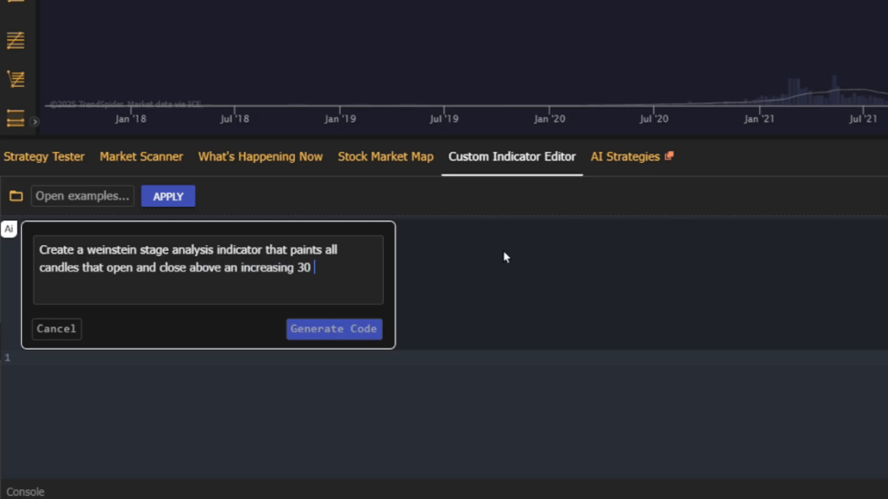
text(period SMA green. Also paint candles green if they close more t)
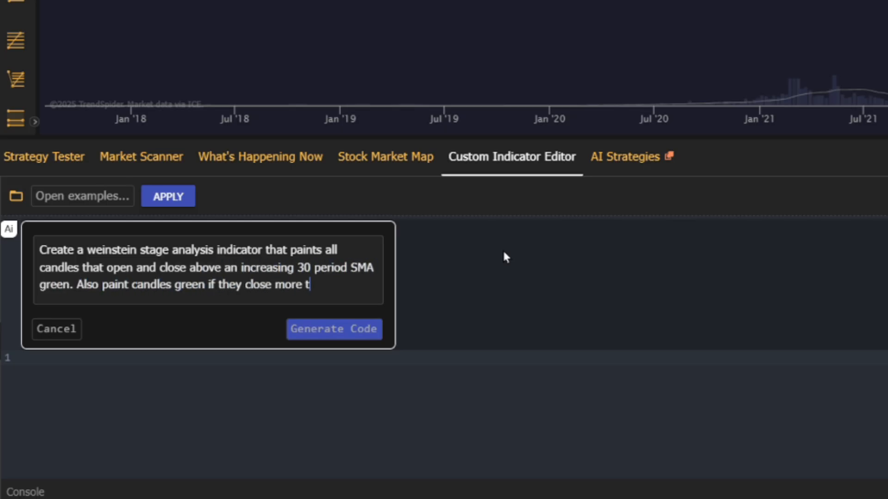
text(han 10% above a 30 period SMA. P)
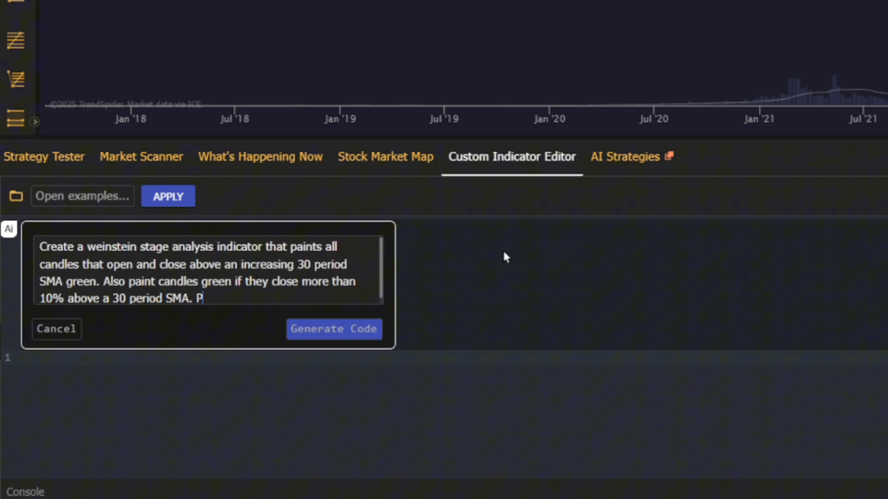
text(aint all candles that open and clos)
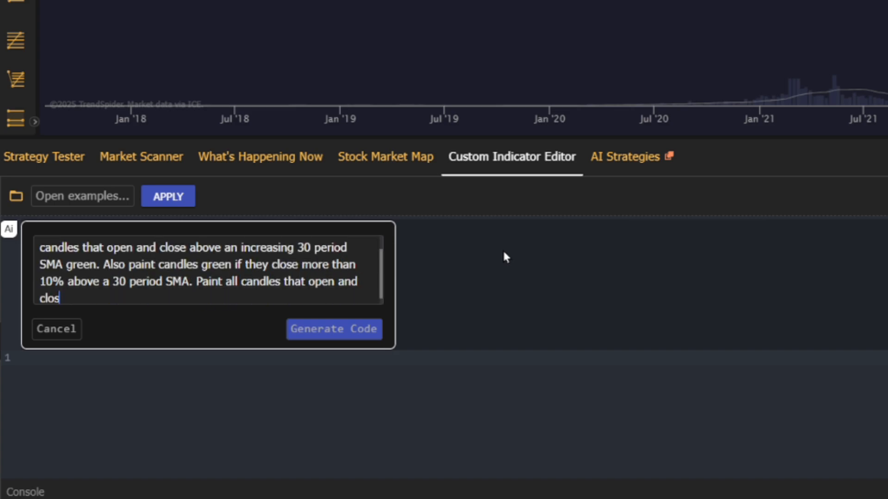
text(e below a decreasing 30 period SMA re)
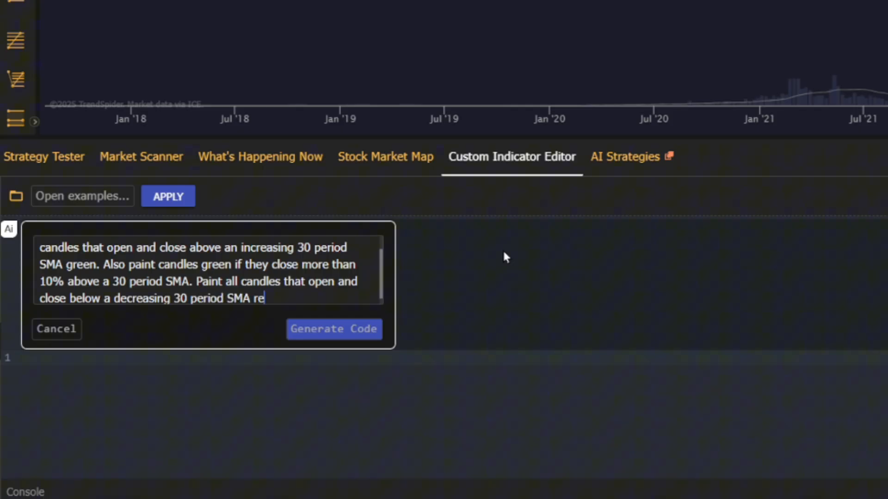
text(d. Also paint candles red if they)
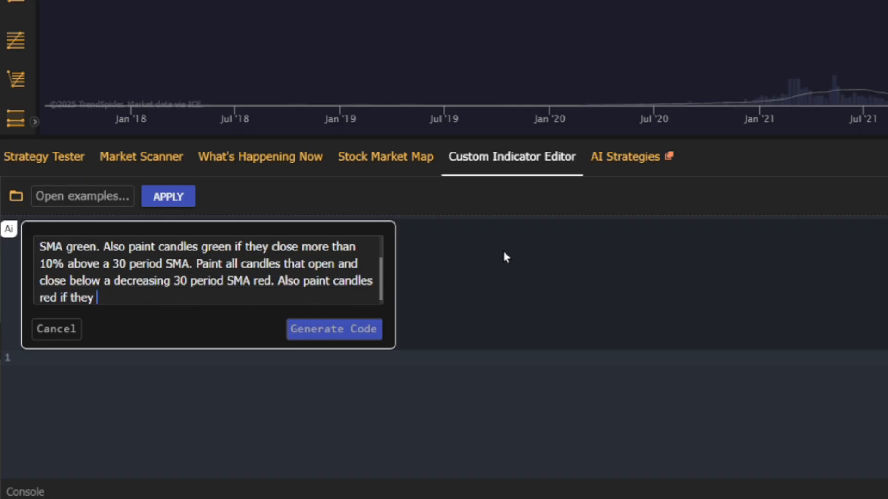
text(close more than 10% below a 30 pe)
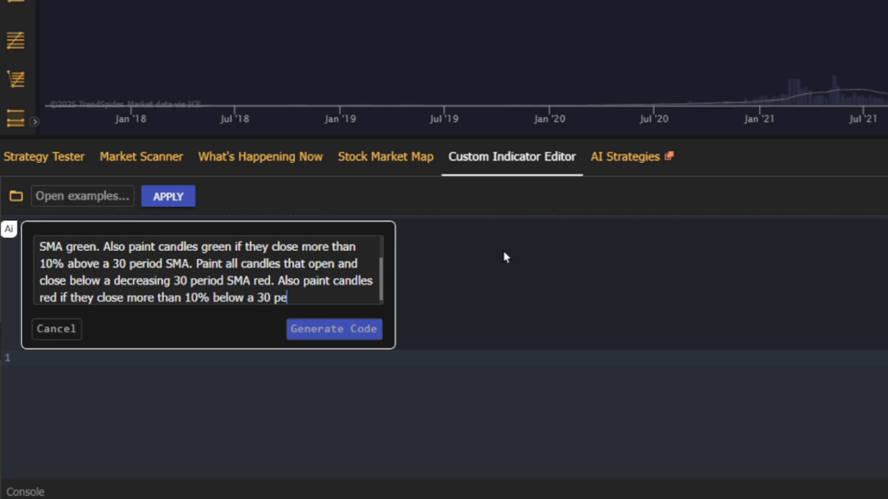
Step: Finish the prompt, then generate, accept and save the Weinstein Stage Analysis code
text(riod SMA.)
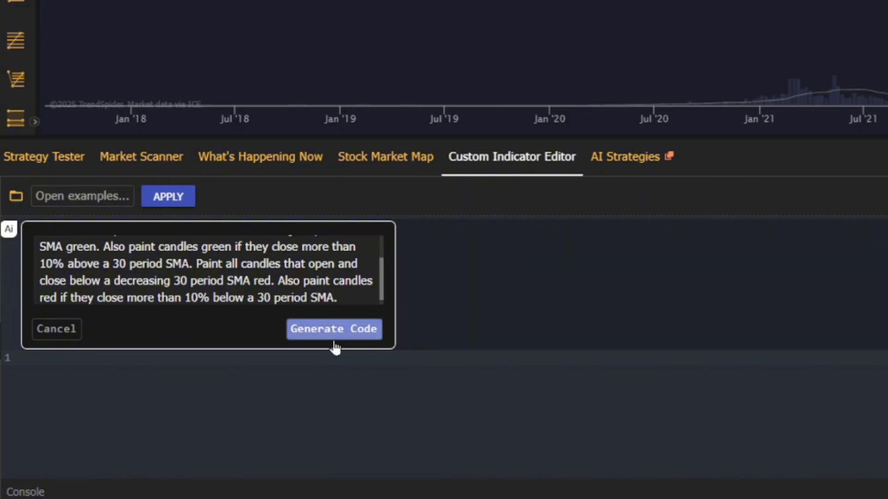
click(334, 328)
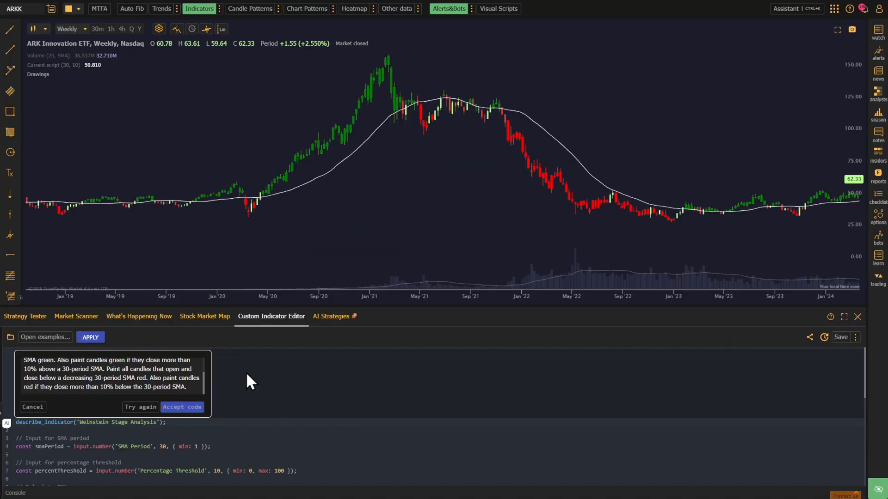
click(182, 406)
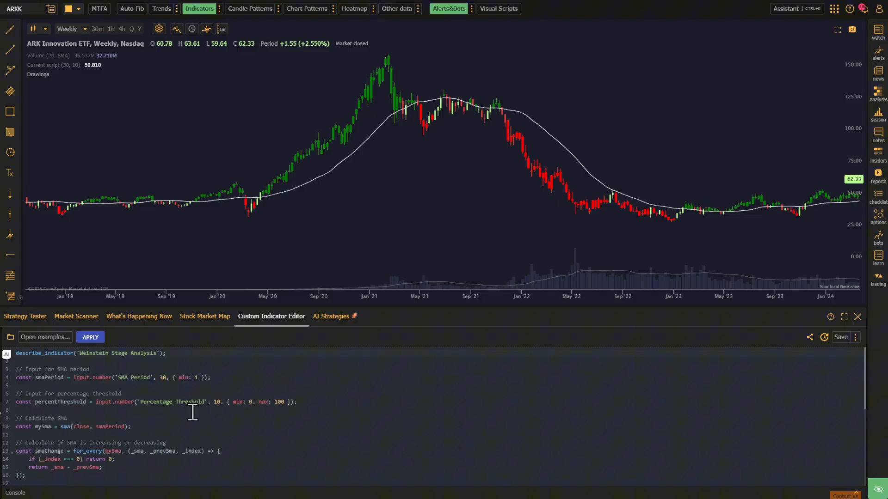
mouse_move(841, 337)
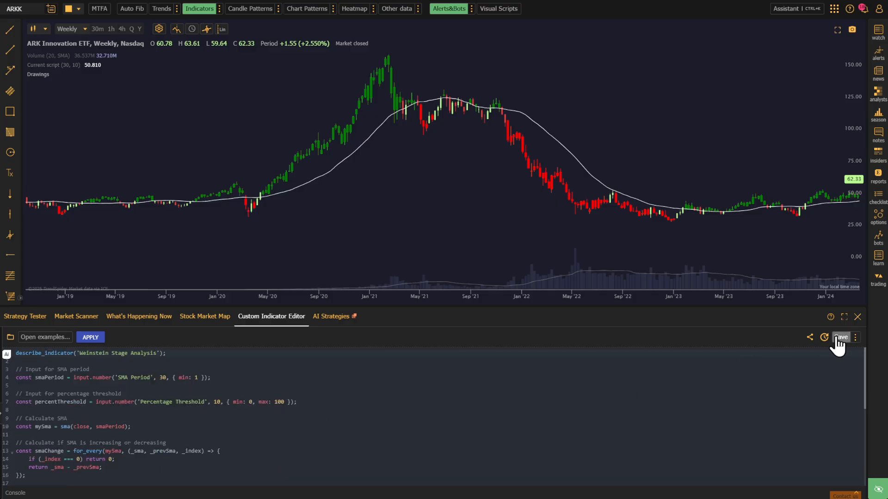
click(857, 316)
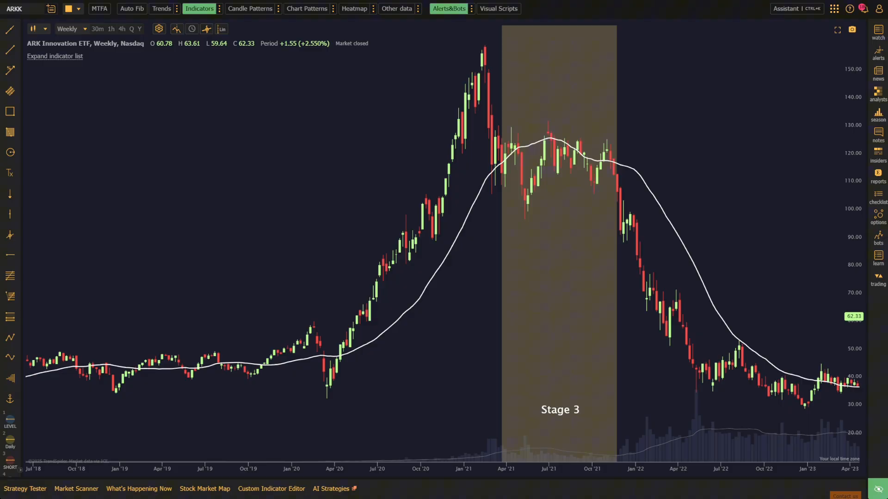
Step: Type a follow-up request for orange/light-green candles closing just below/above the 30-period SMA
click(272, 489)
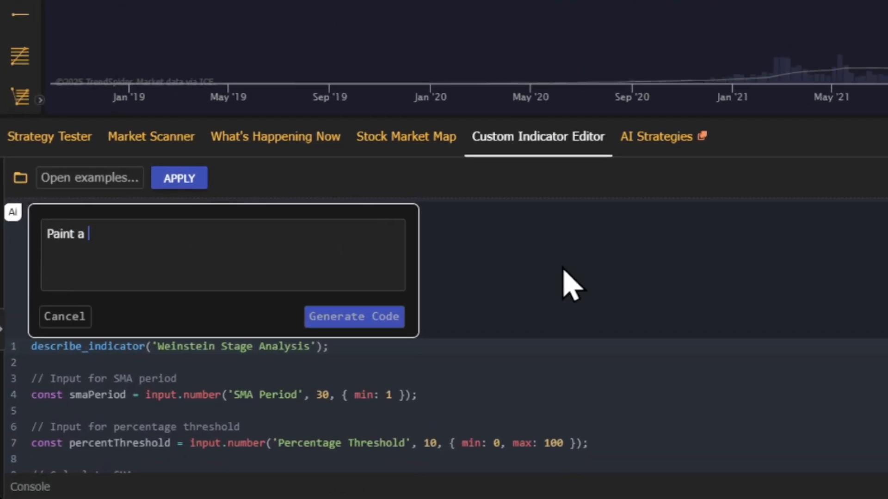
text(candle orange if it closes b)
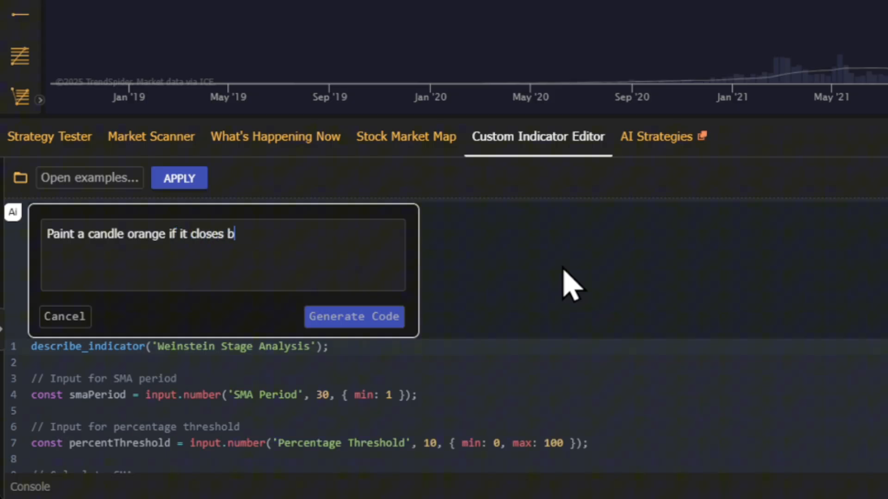
text(elow but within range of the 30-peri)
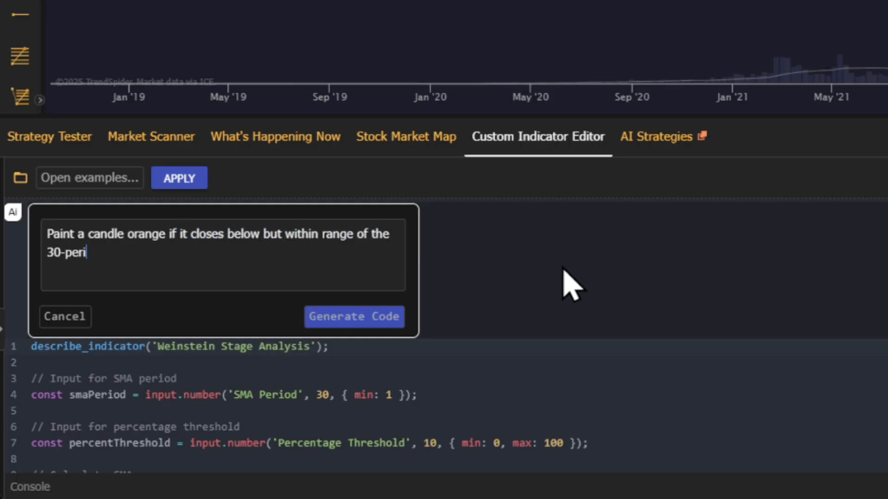
text(od SMA. Paint a candle light gr)
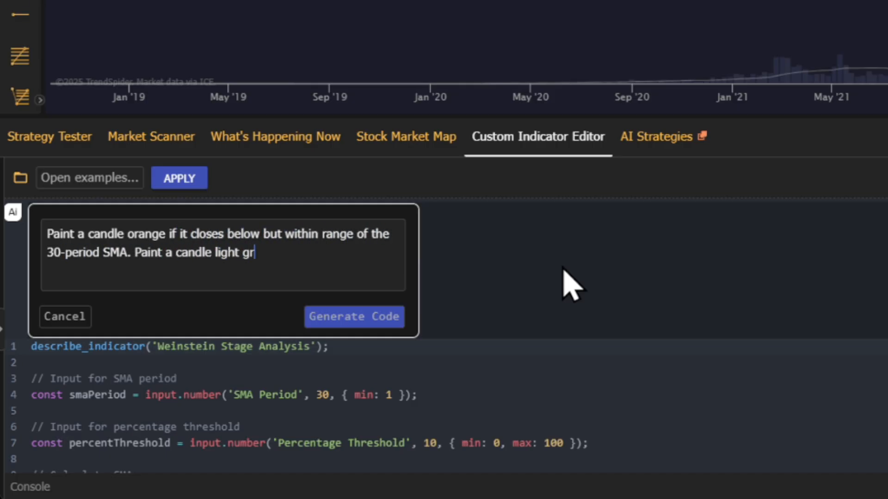
text(een if it closes)
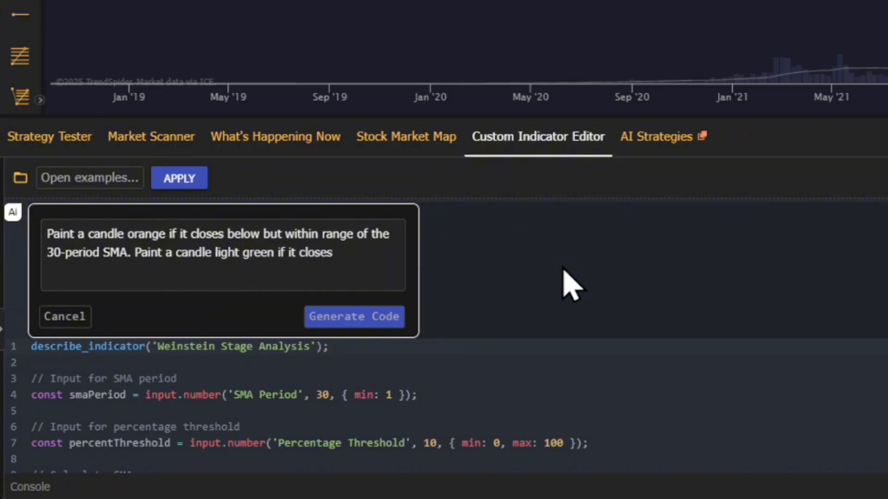
text(above but within range of the 3)
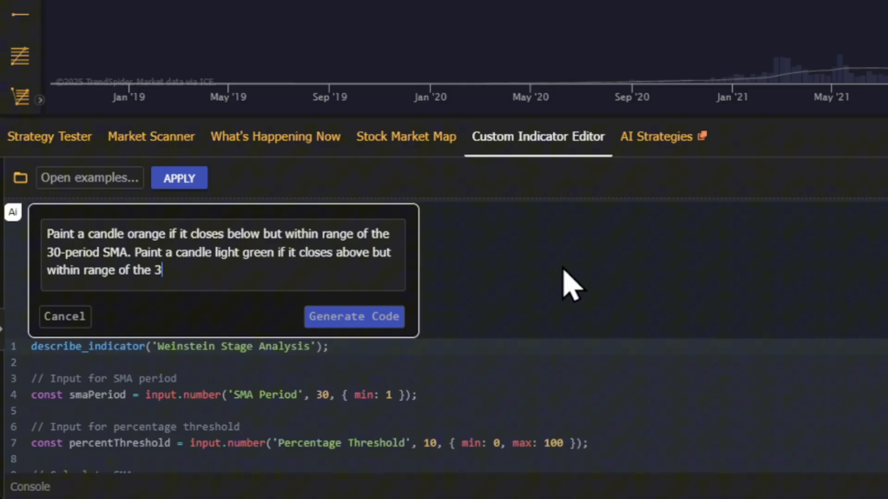
text(0-period SMA. The range should be)
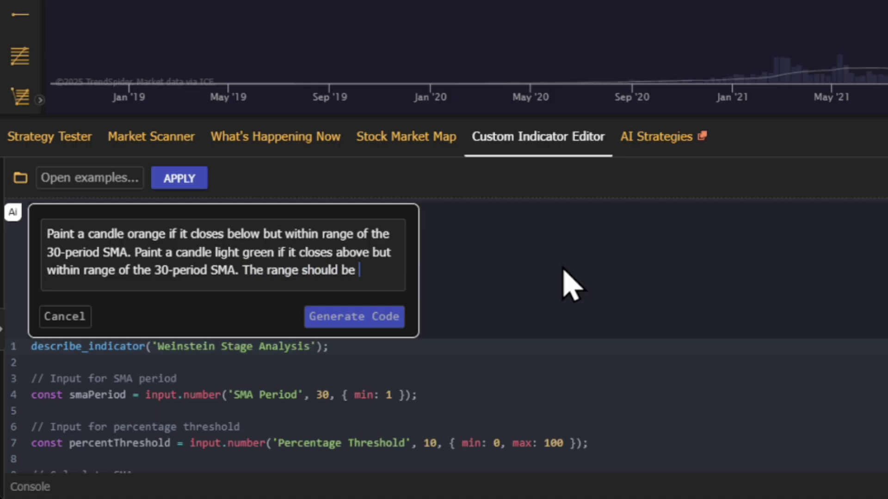
Step: Generate, accept and save the updated script with a 5% within-range threshold
click(353, 316)
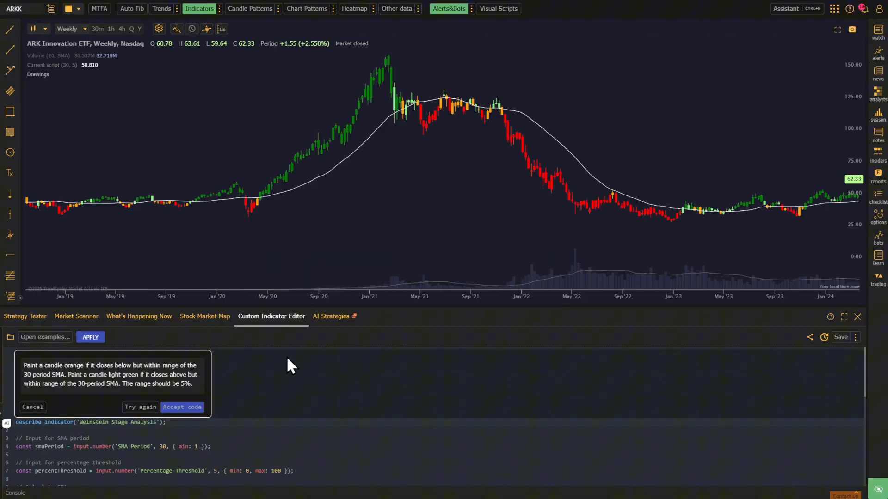
click(182, 407)
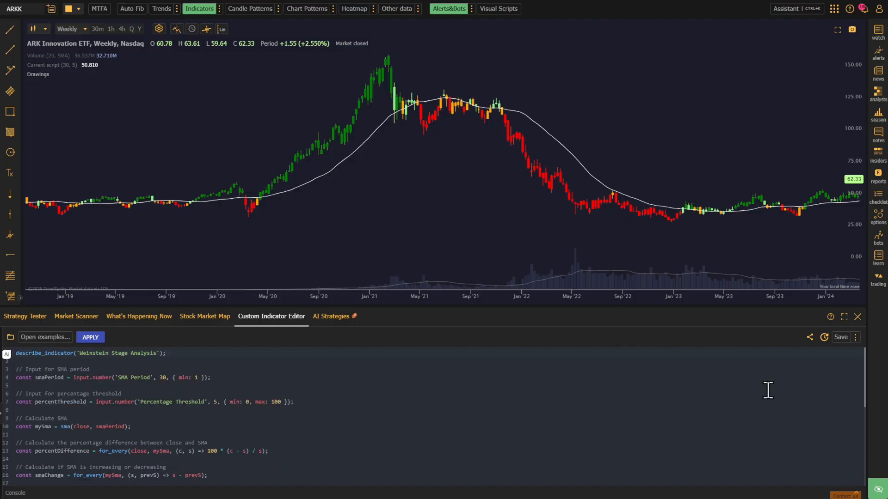
click(858, 317)
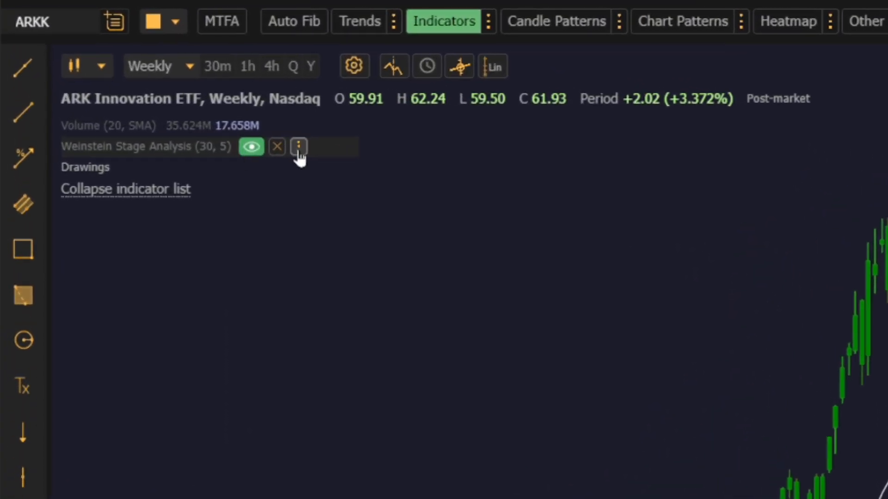
Step: Try several Within Range % values, return to 5%, and reopen the custom indicator editor
click(298, 146)
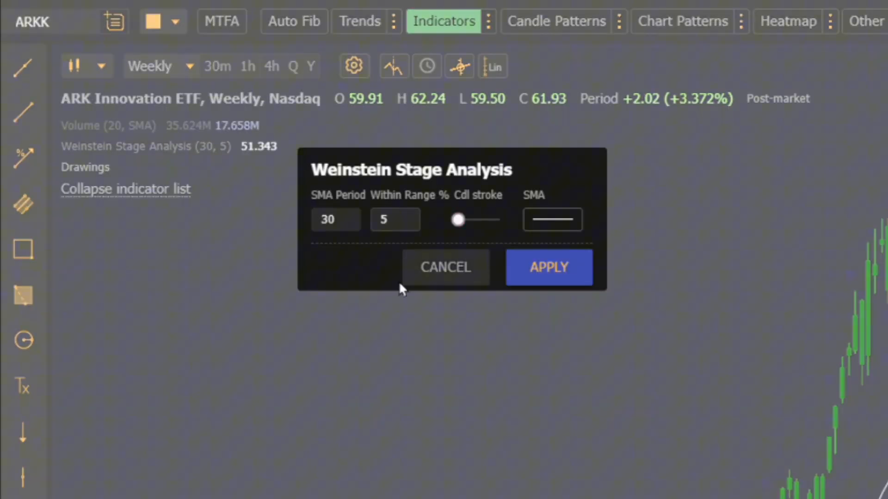
mouse_move(379, 292)
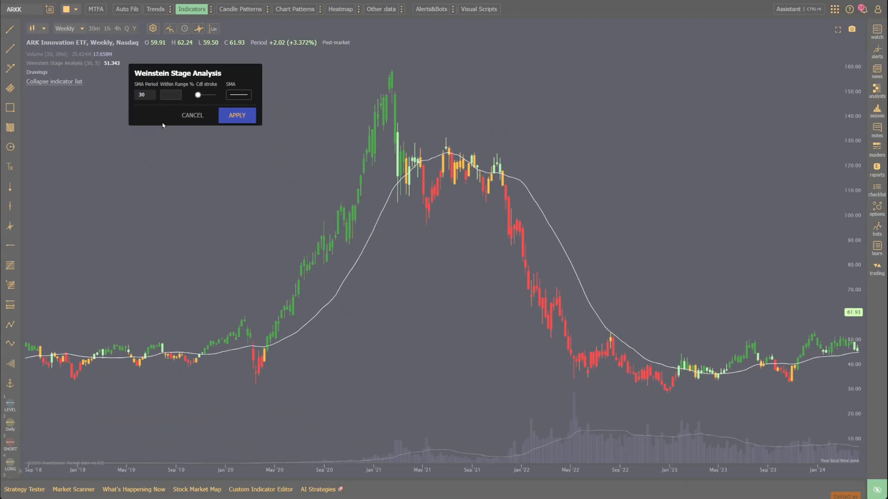
click(236, 116)
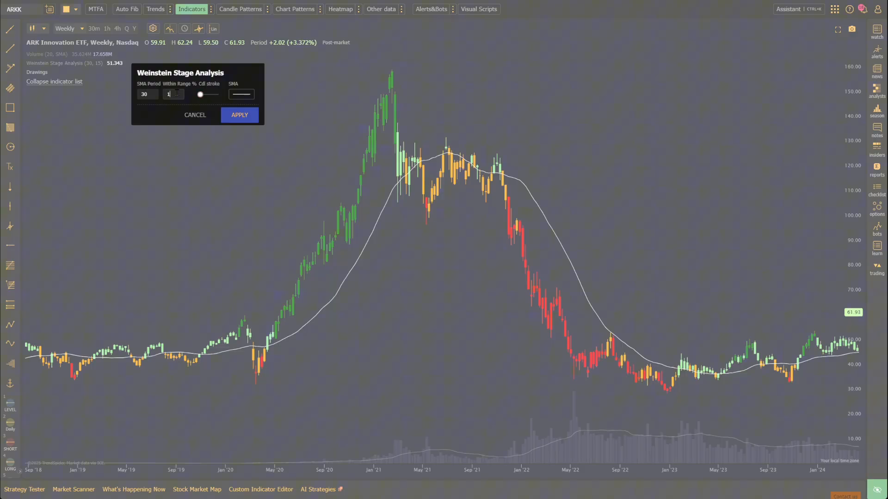
click(239, 115)
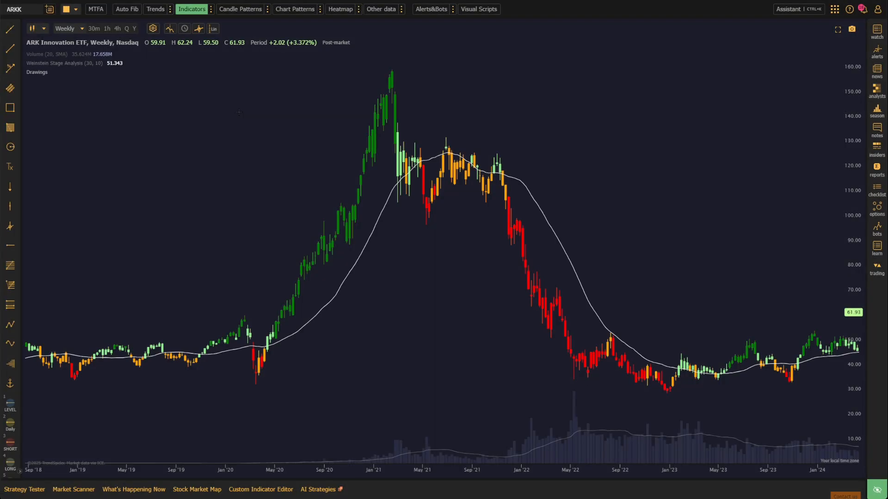
click(64, 63)
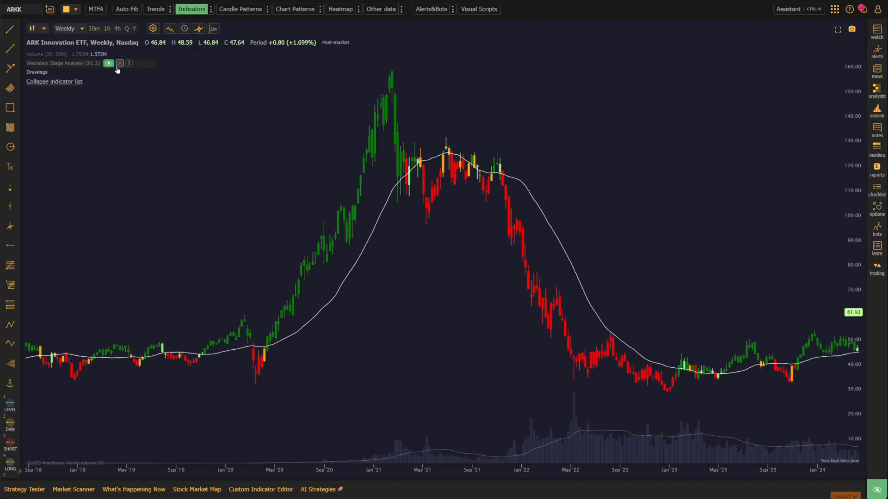
click(129, 63)
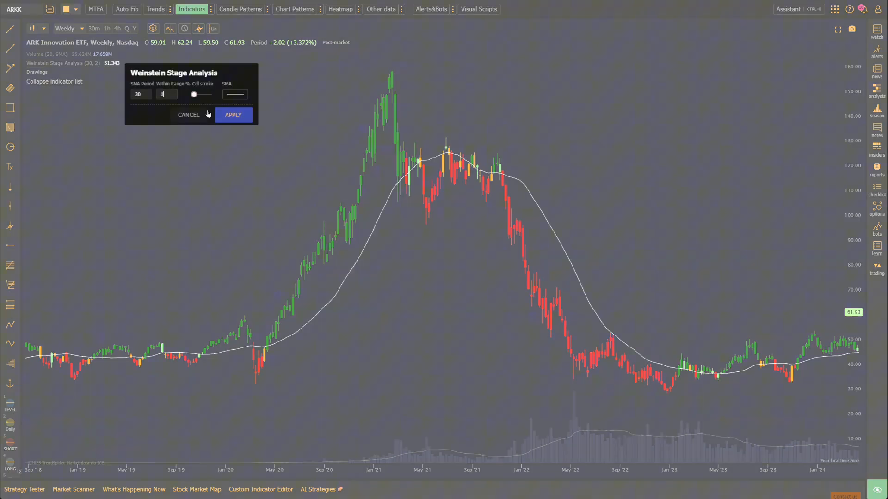
click(232, 116)
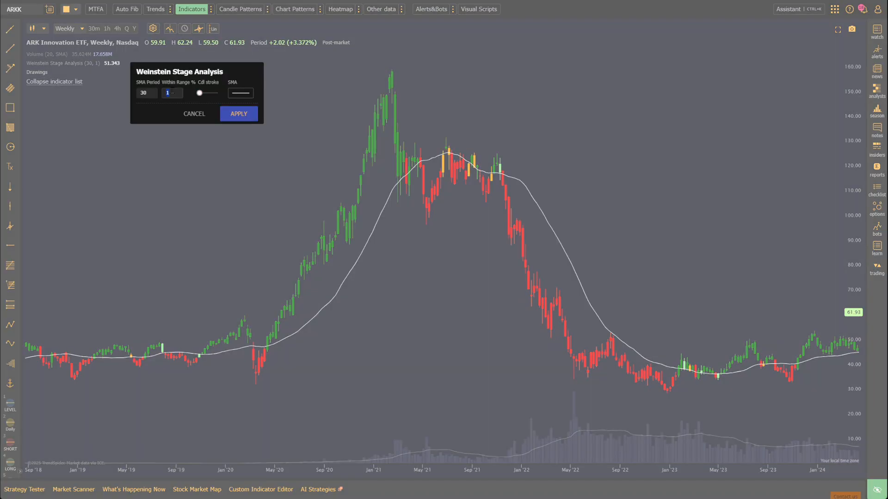
click(260, 324)
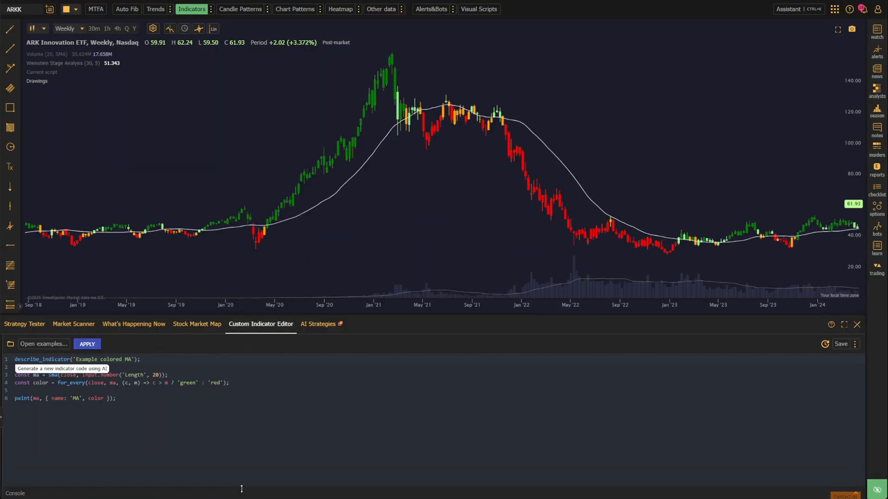
Step: Search the script list for 'weinstein' and load Weinstein Stage Analysis
click(43, 344)
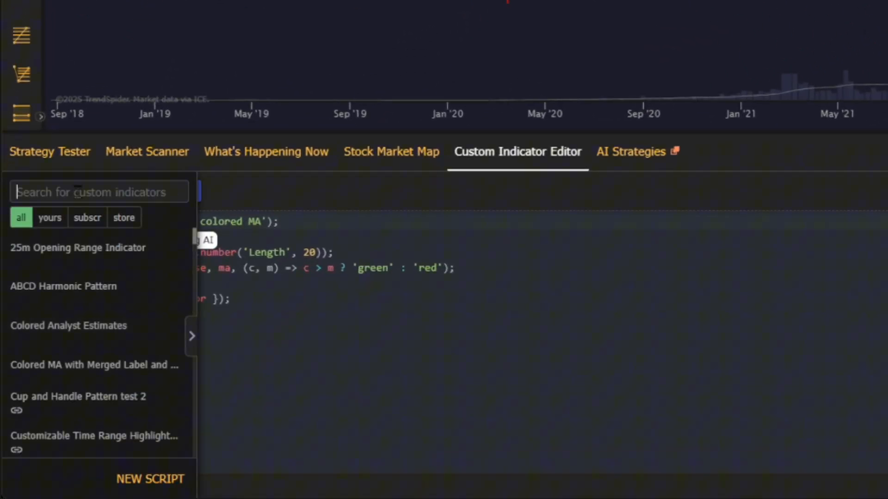
text(weinstein)
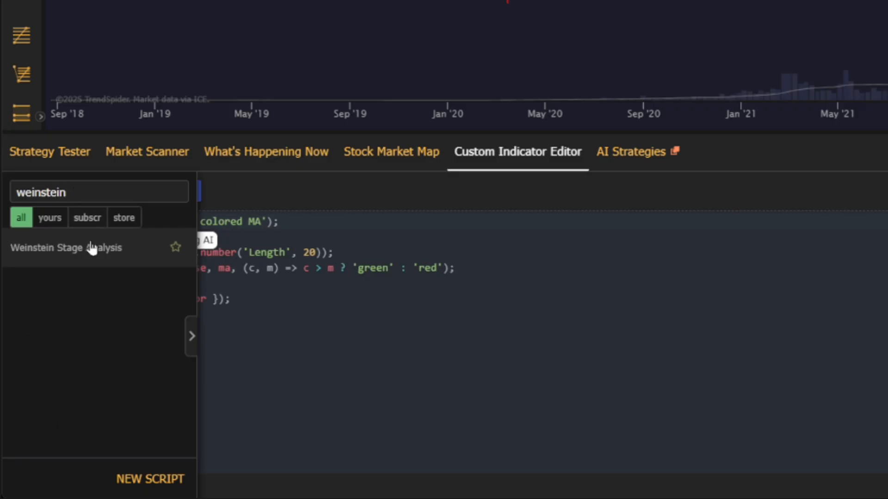
click(66, 248)
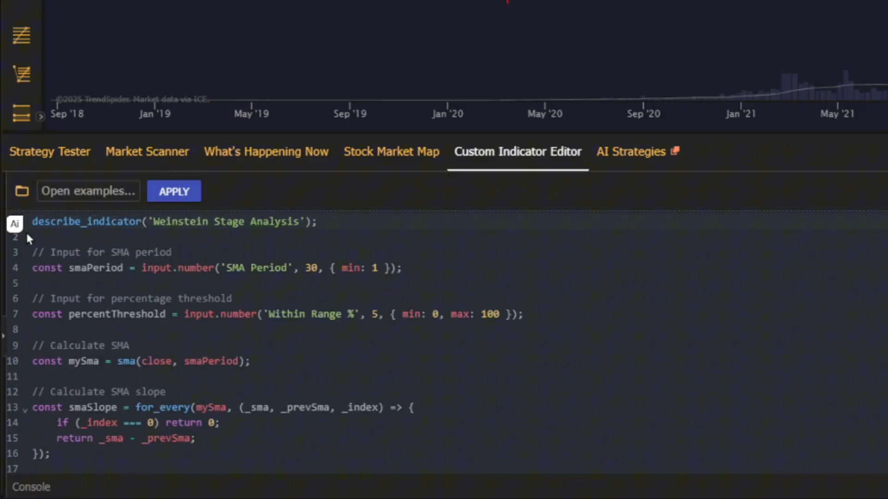
Step: Request adjustable MA type, candle colors and signals 'stage 1'–'stage 4', then generate code
click(14, 224)
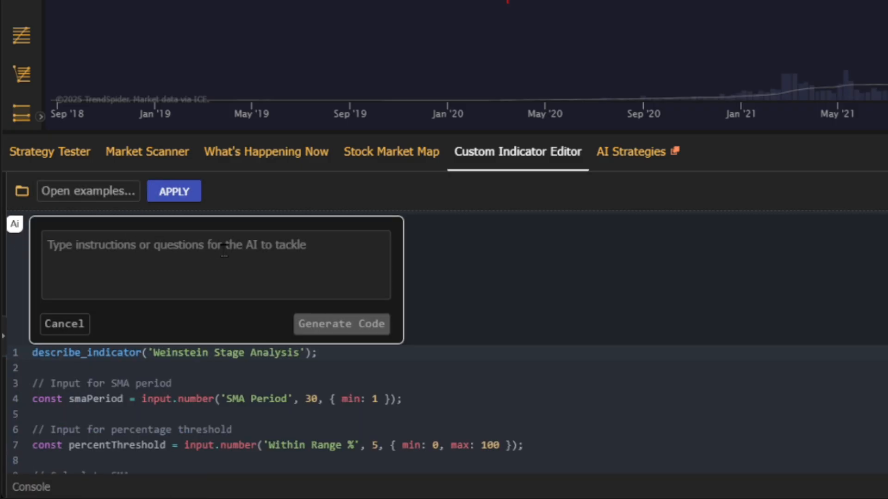
text(allow me to adjust the ty)
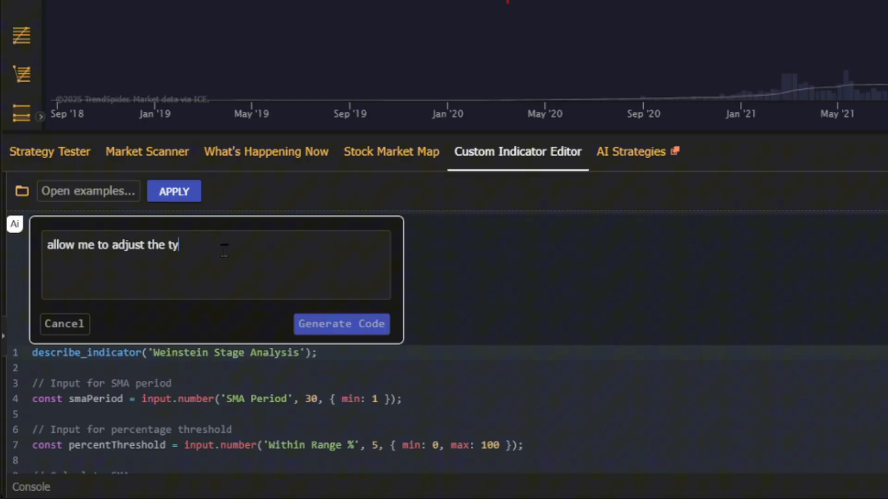
text(pe of moving average and candle)
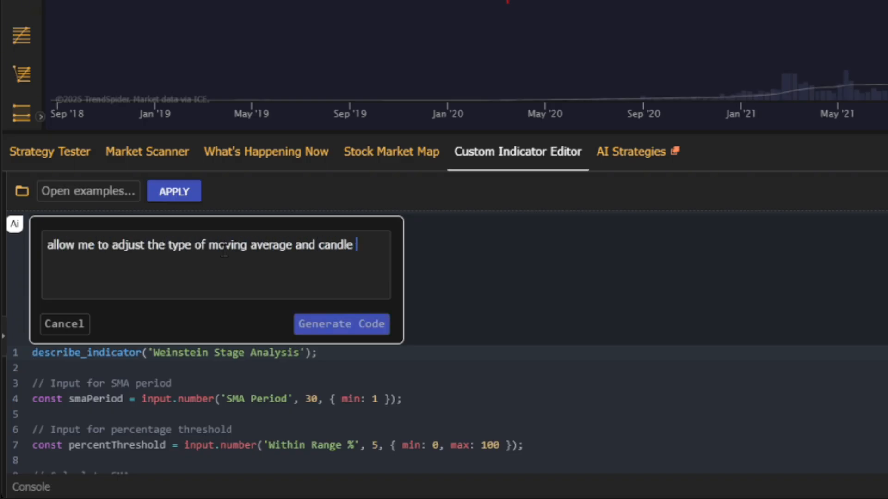
text(colors. Create signals for each)
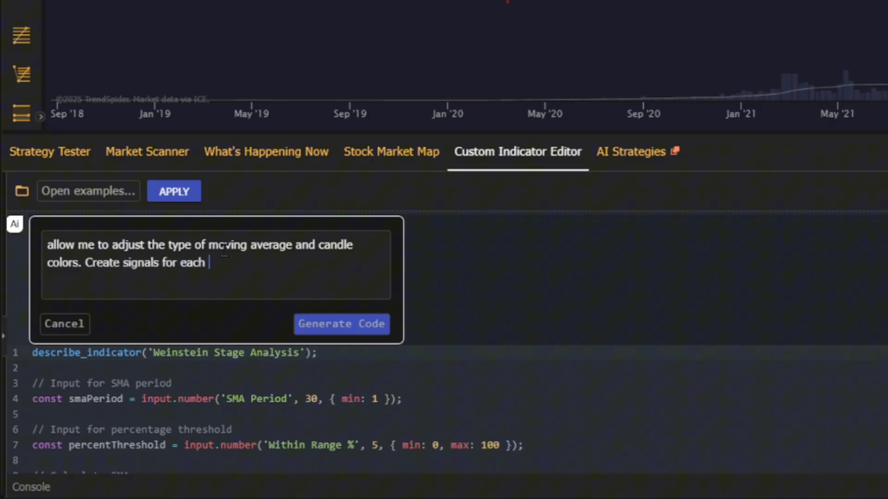
text(of the stages. Name ligh)
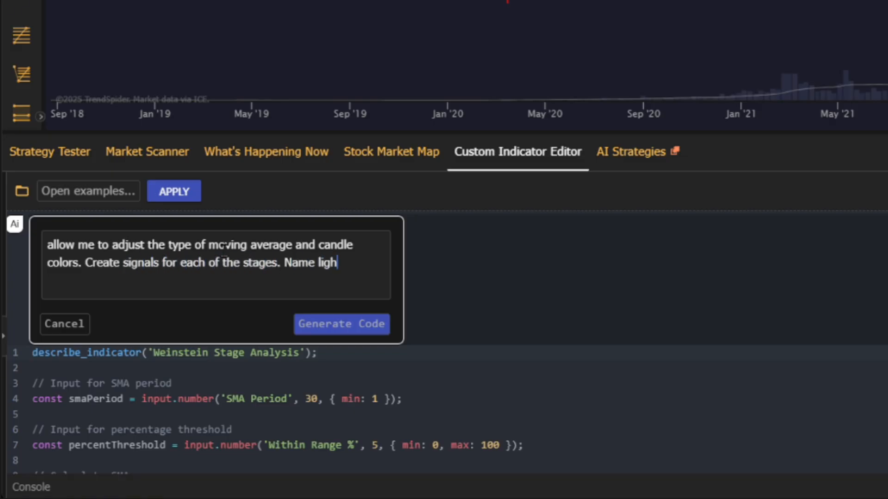
text(t green candles 'stage 1)
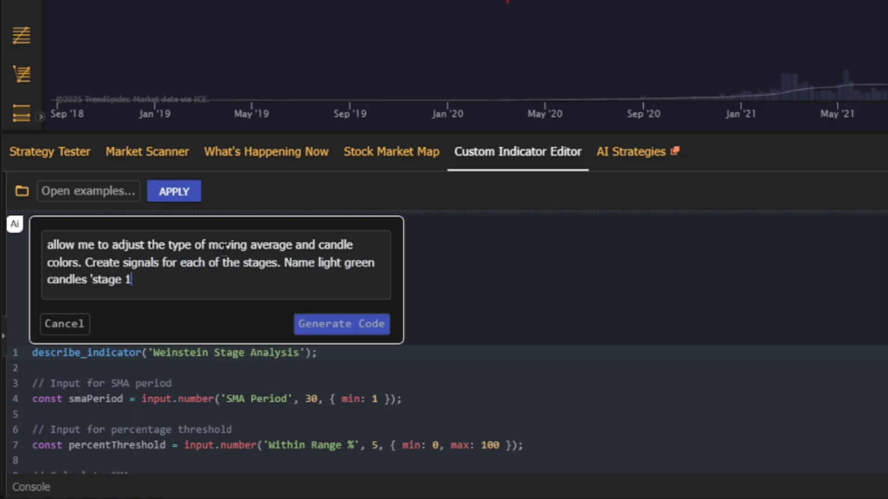
text(', green candles 'stage 2)
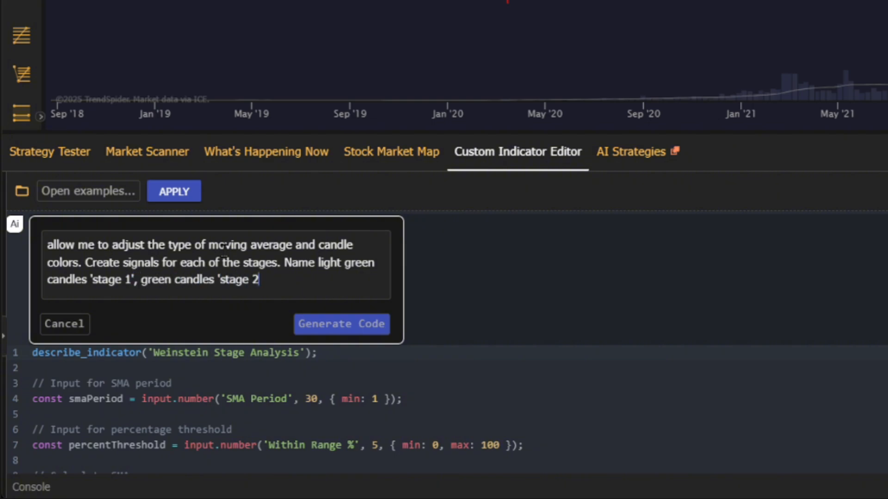
text(, orange candles)
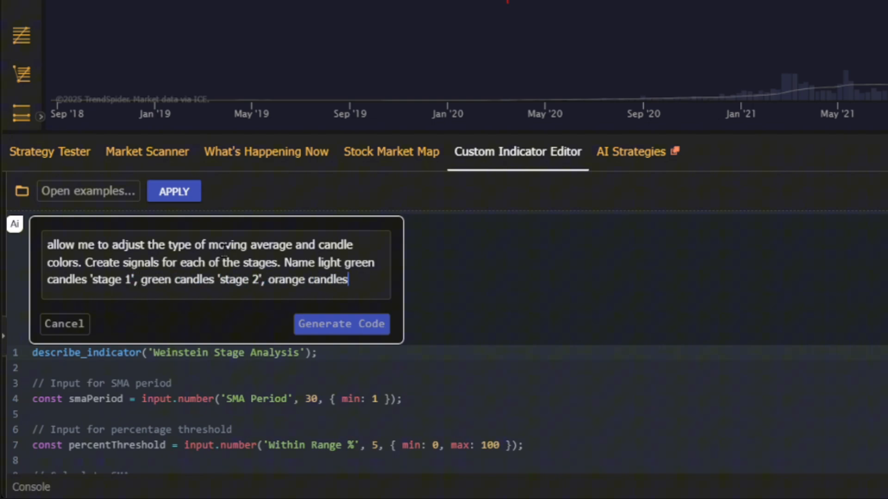
text('stage 3' and)
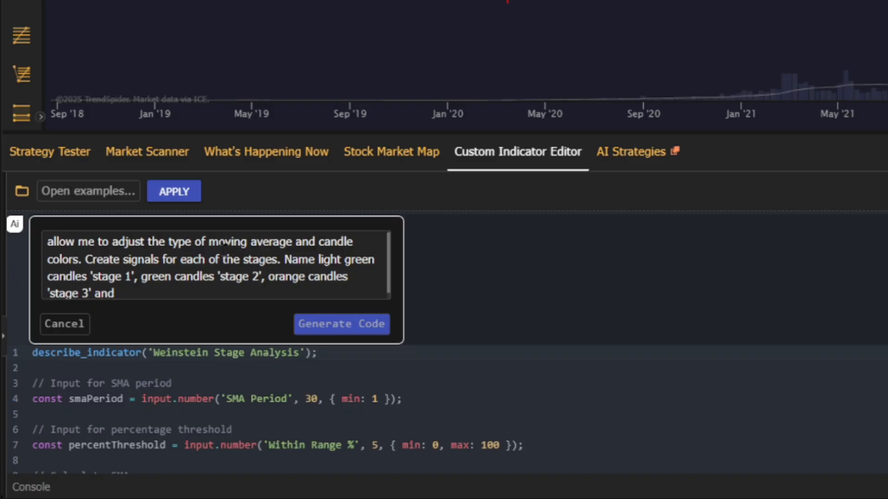
text(red candles 'stage 4')
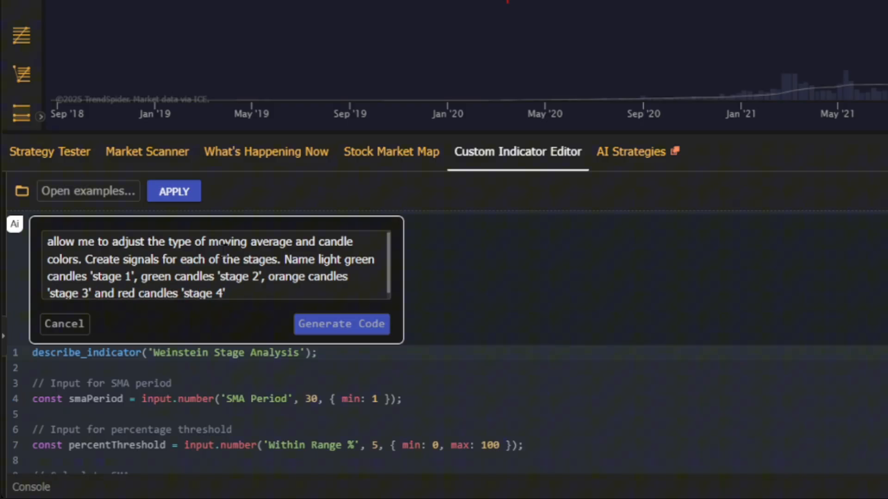
click(341, 323)
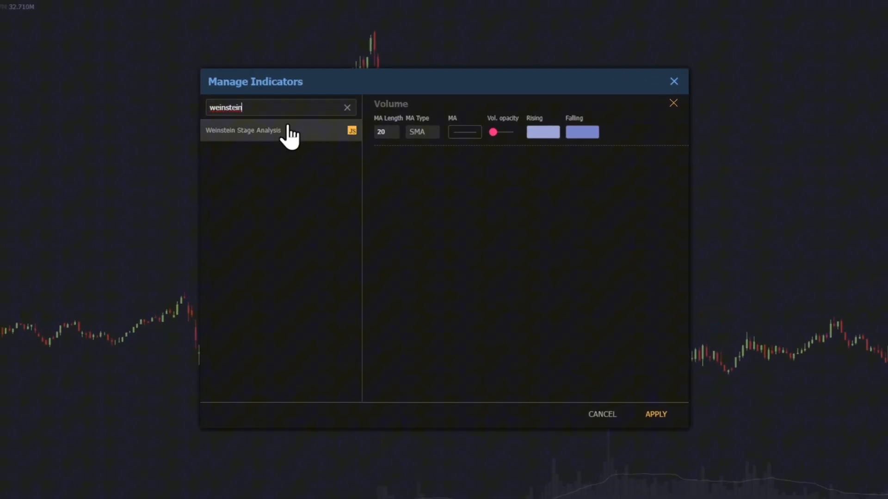
Step: Open Weinstein Stage Analysis settings to check the MA type dropdown and stage color swatches
click(244, 131)
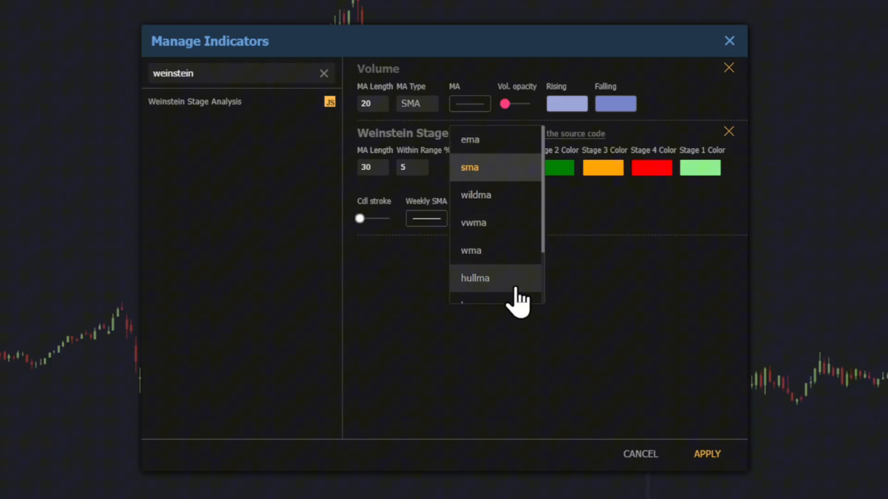
click(469, 167)
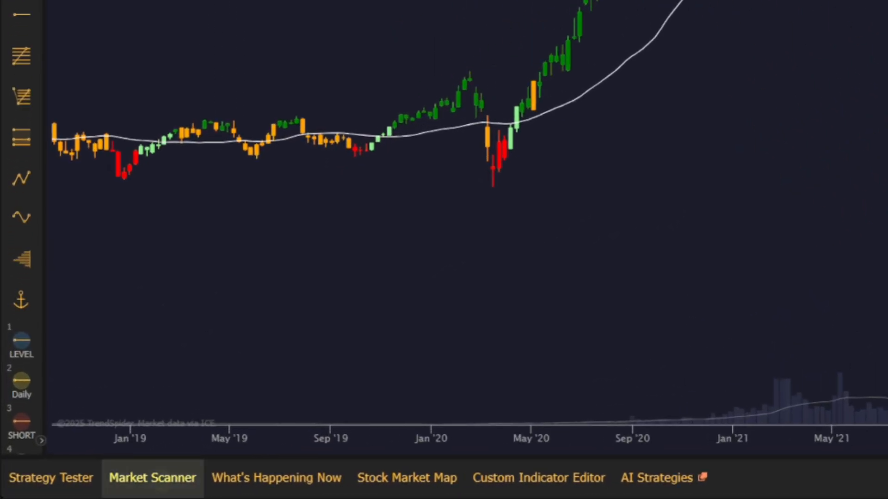
Step: Add an indicator condition in the Market Scanner and search 'weins' for the stage signals
click(151, 478)
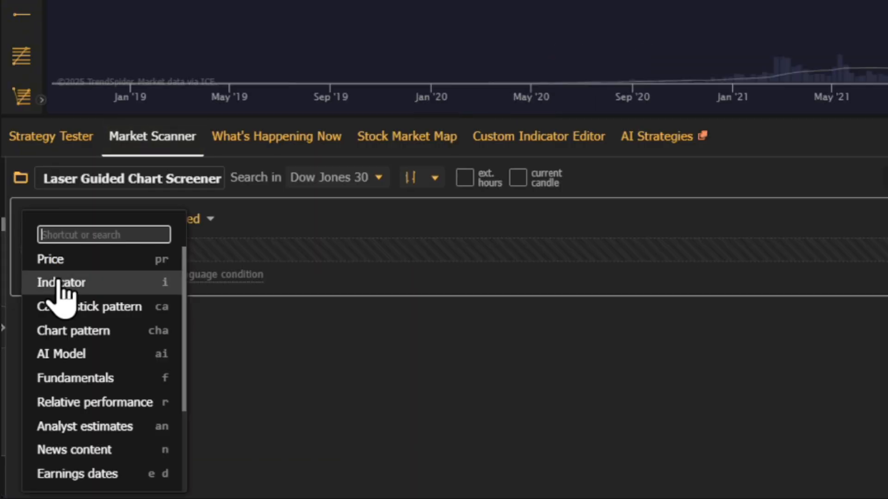
click(60, 282)
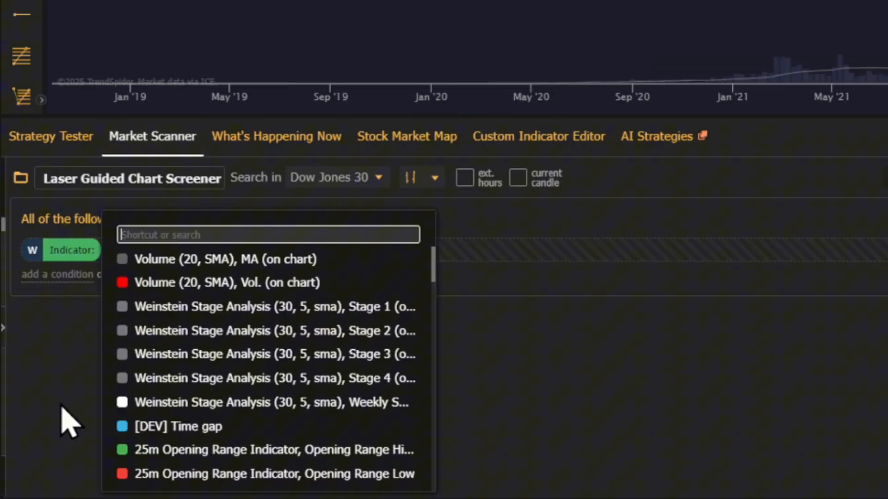
text(weinstein)
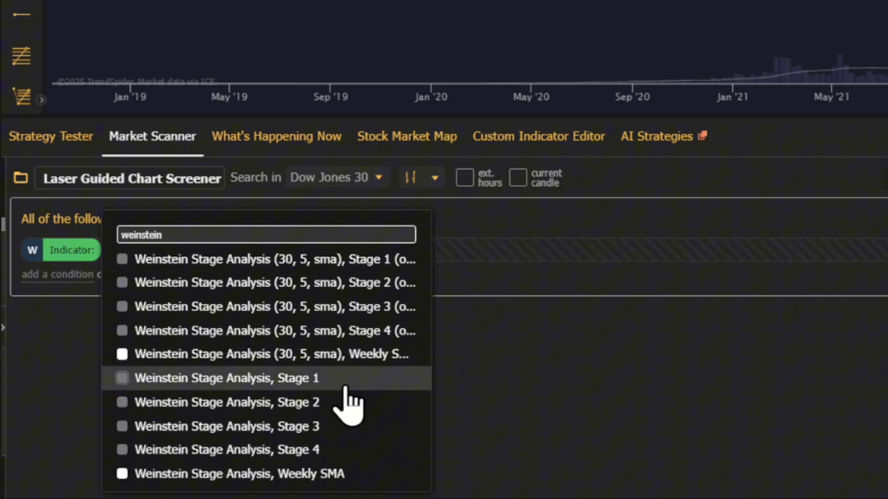
mouse_move(340, 461)
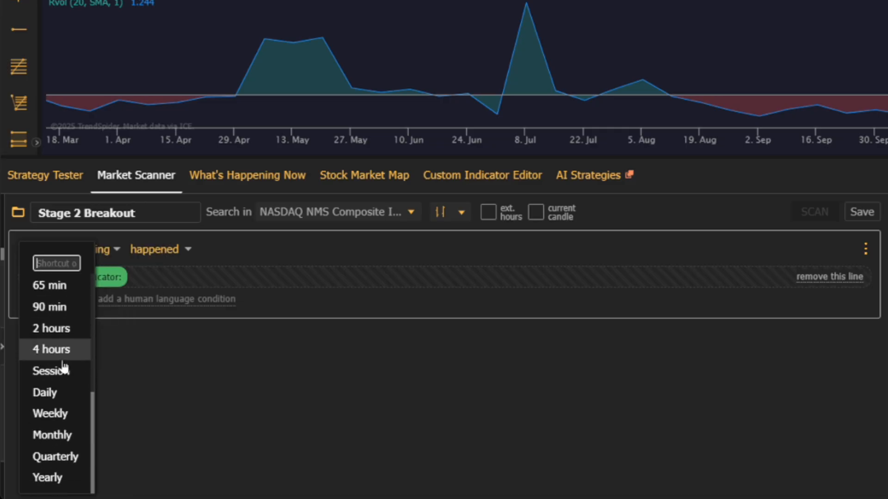
Step: Add the Stage 2 signal condition plus an Rvol (20, SMA, 1) greater-than condition
text(stage 2)
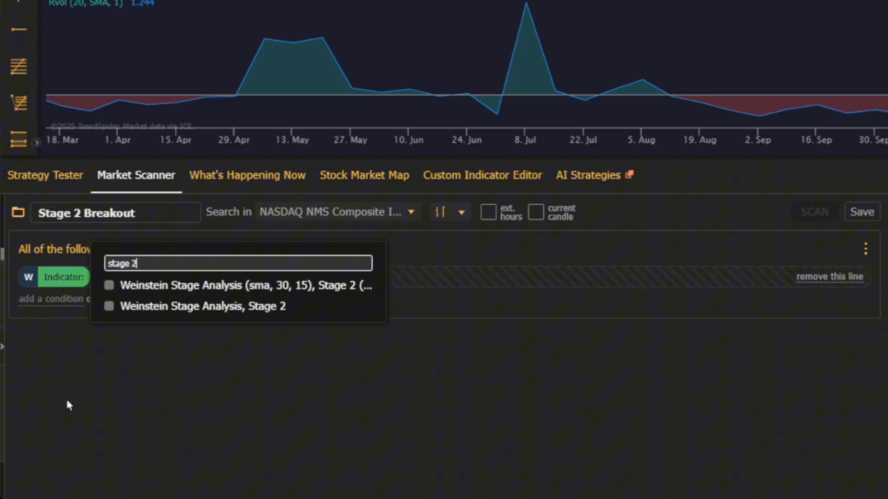
click(245, 285)
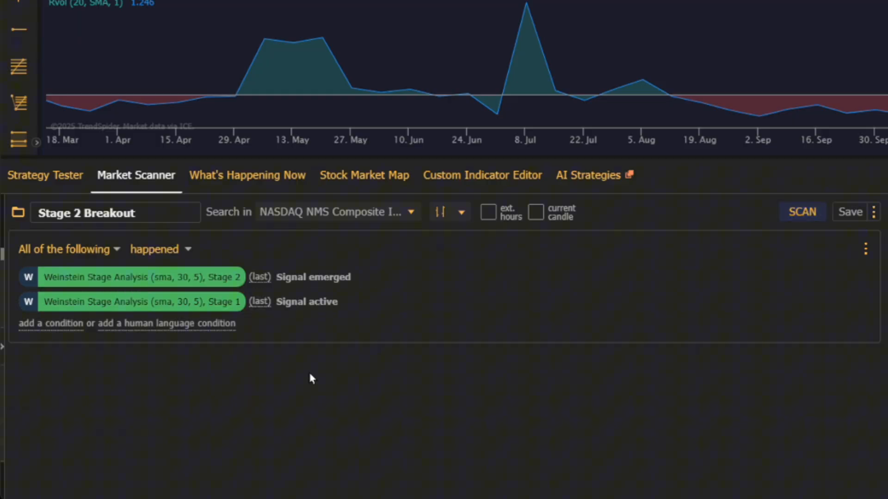
click(844, 302)
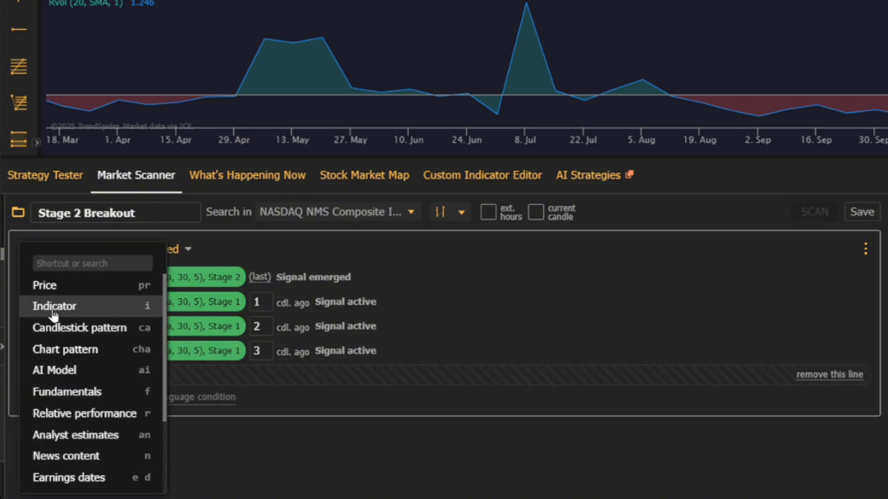
click(55, 306)
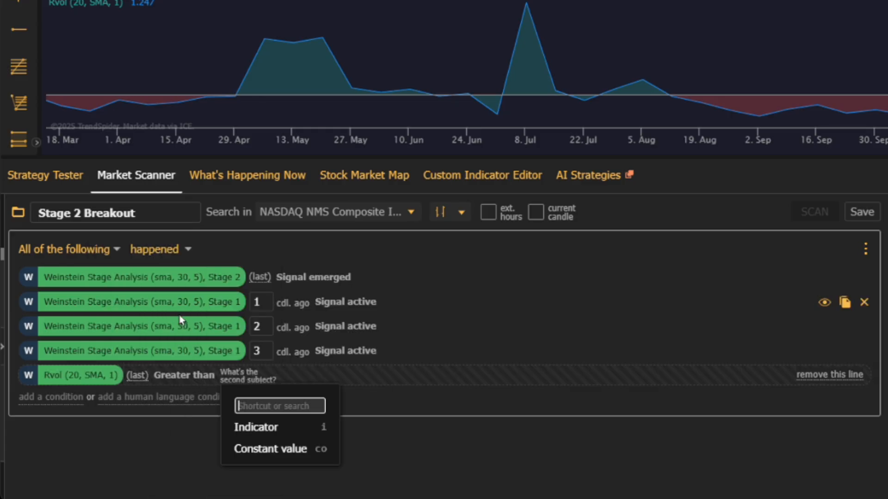
click(270, 448)
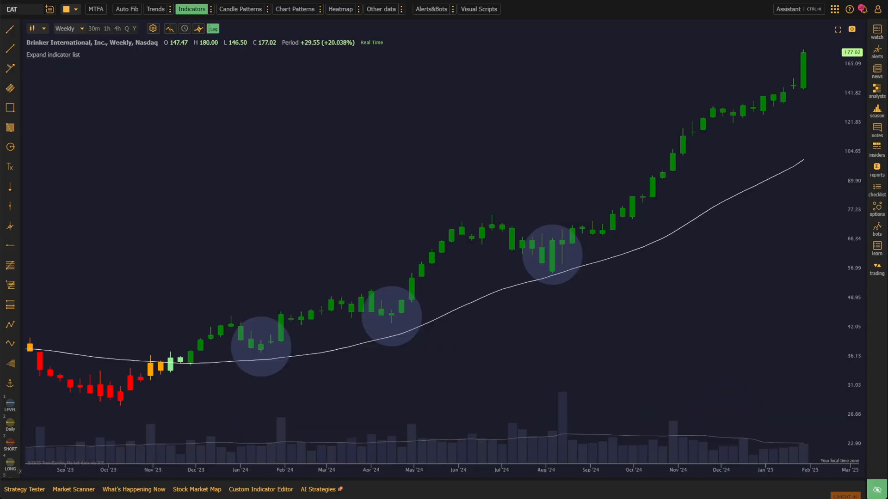
Step: Switch to the Market Scanner and add the first condition of the new Stage 2 Pullback scan
click(838, 29)
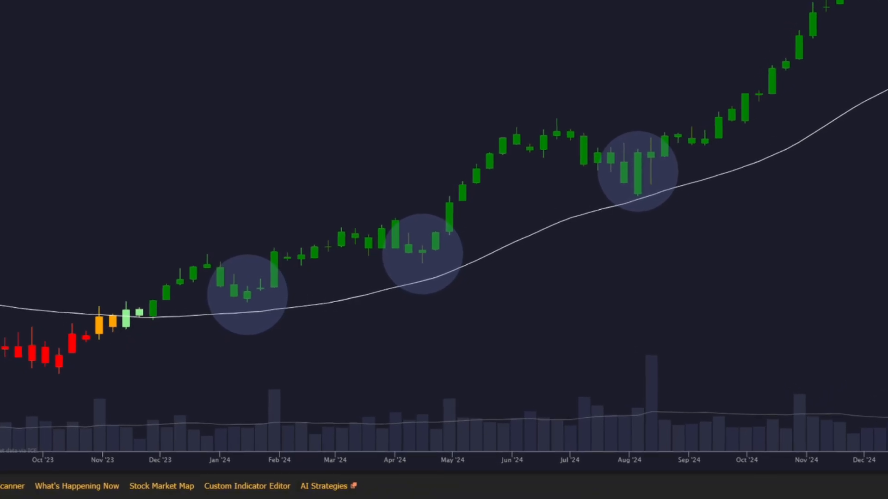
click(136, 175)
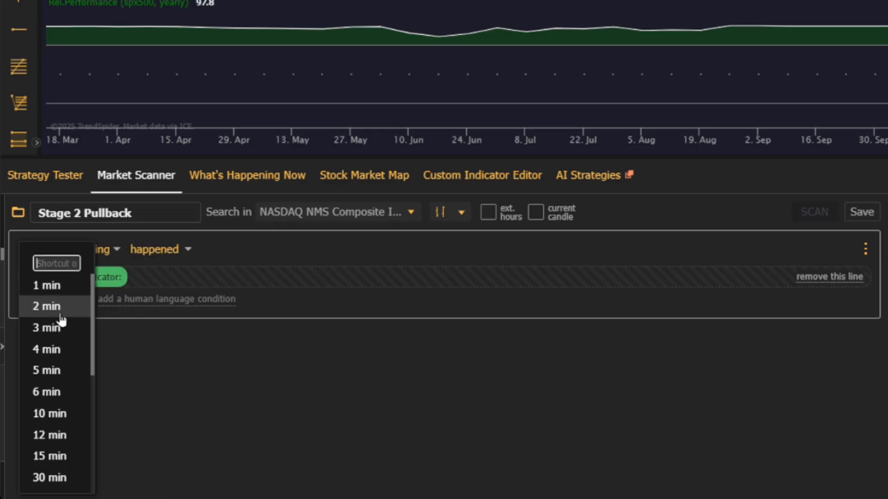
Step: Require Weinstein Stage 2 'Signal active', duplicated for 1 and 2 candles ago
text(stage)
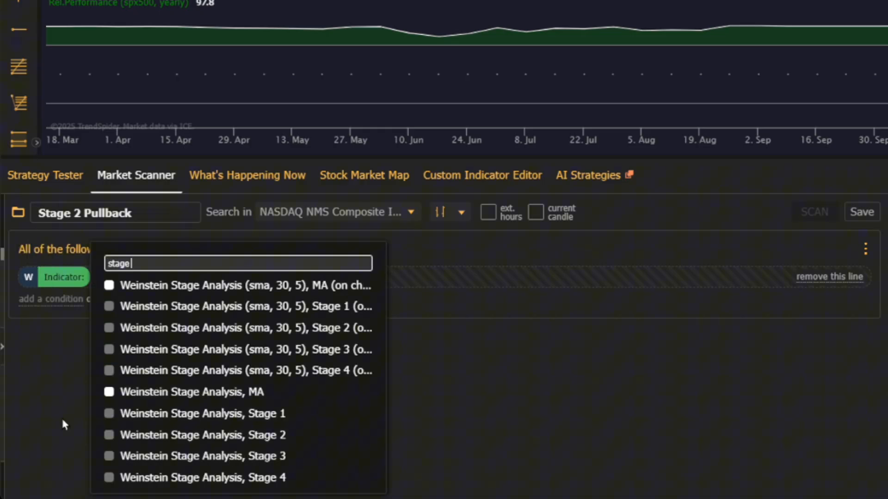
click(245, 328)
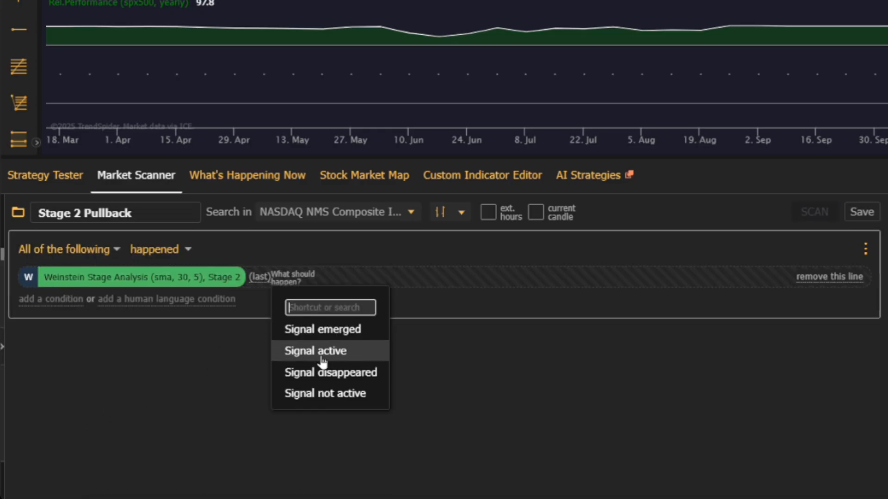
click(315, 350)
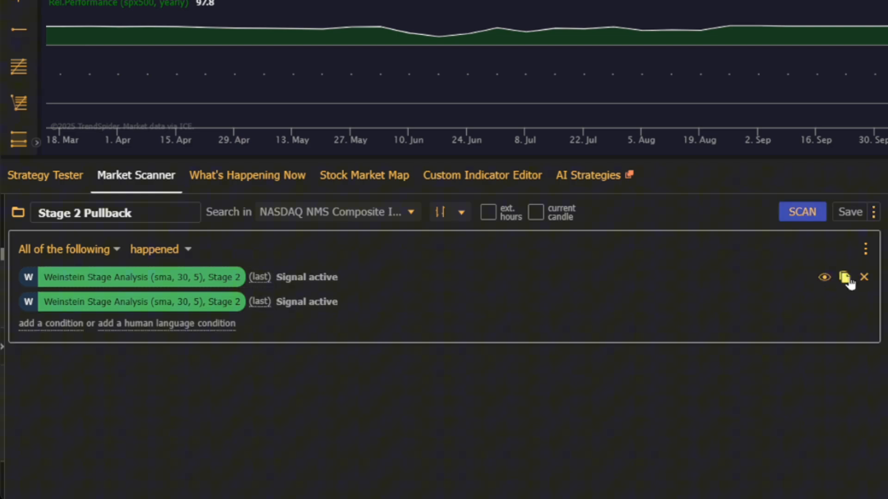
click(845, 277)
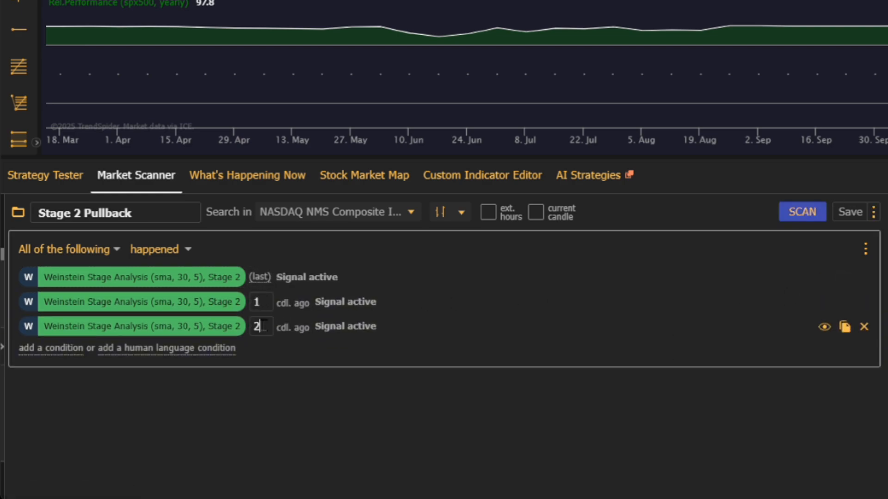
Step: Add a Price.Low condition within ±5% of the SMA 30
click(50, 348)
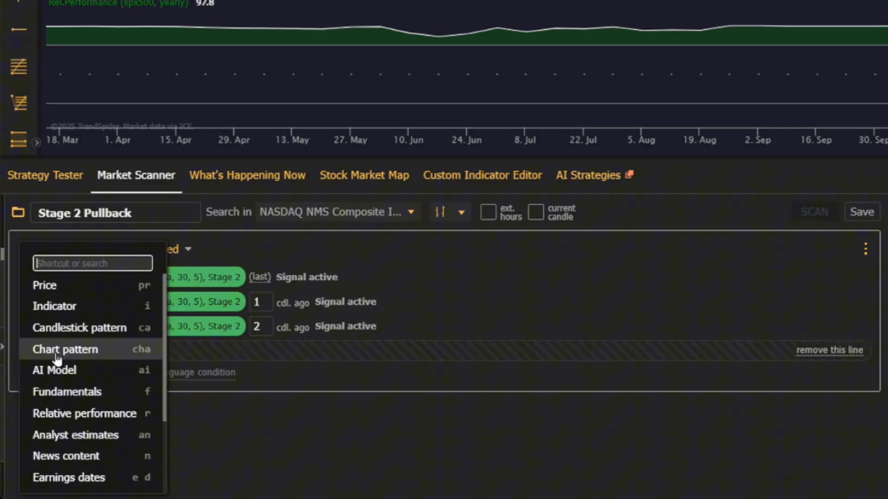
click(45, 285)
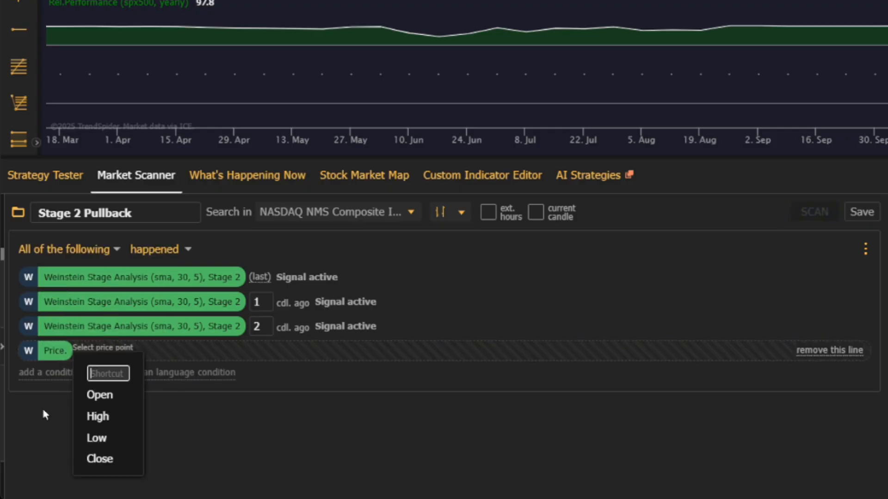
click(96, 438)
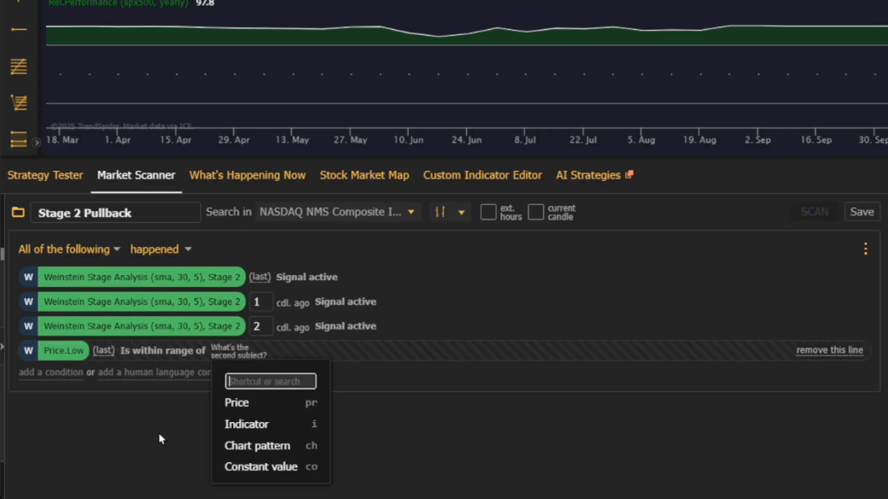
click(245, 424)
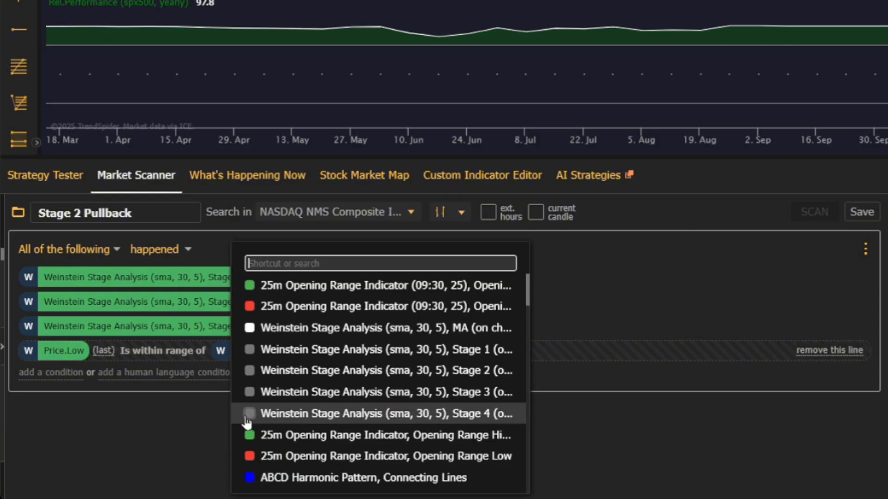
text(sma 30)
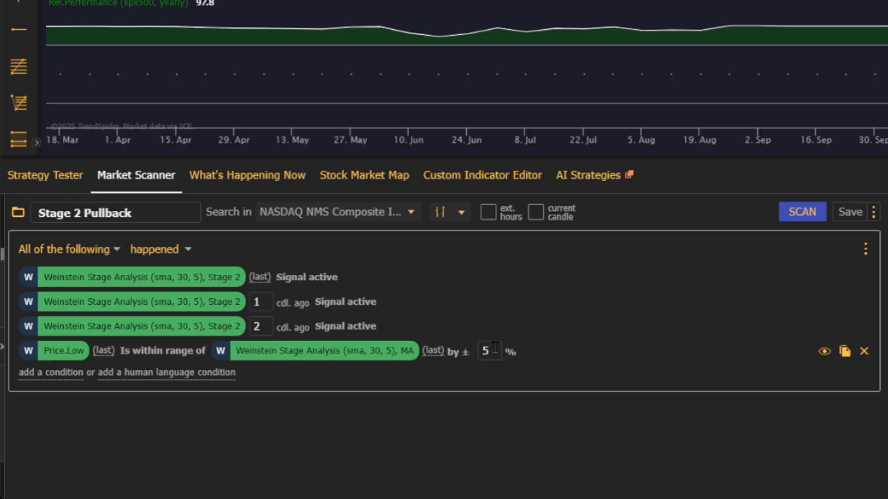
Step: Add a relative performance greater than 0 condition
click(47, 373)
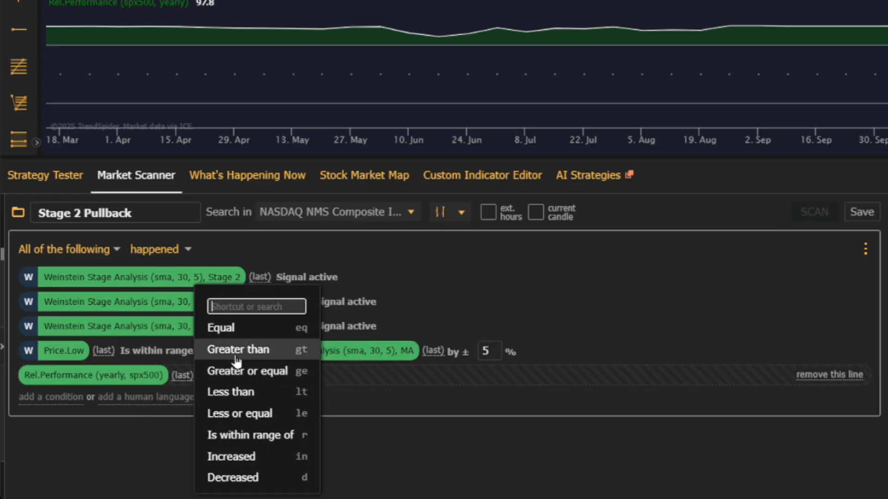
click(238, 350)
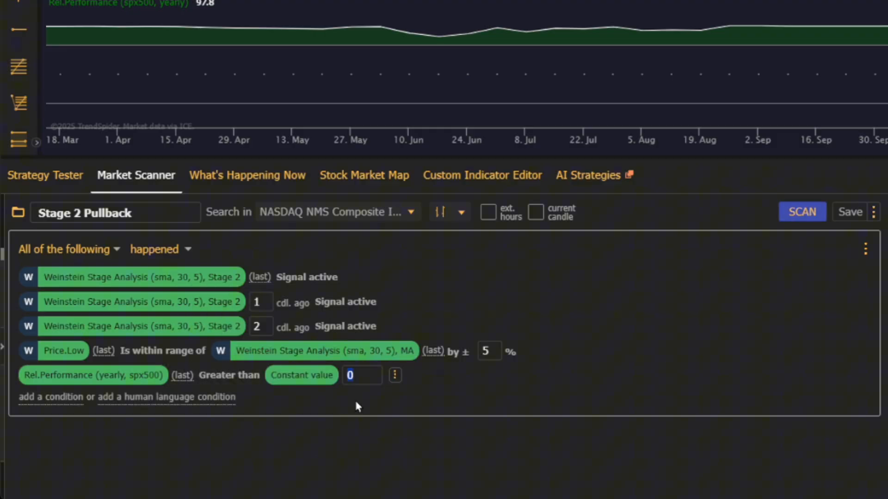
click(535, 212)
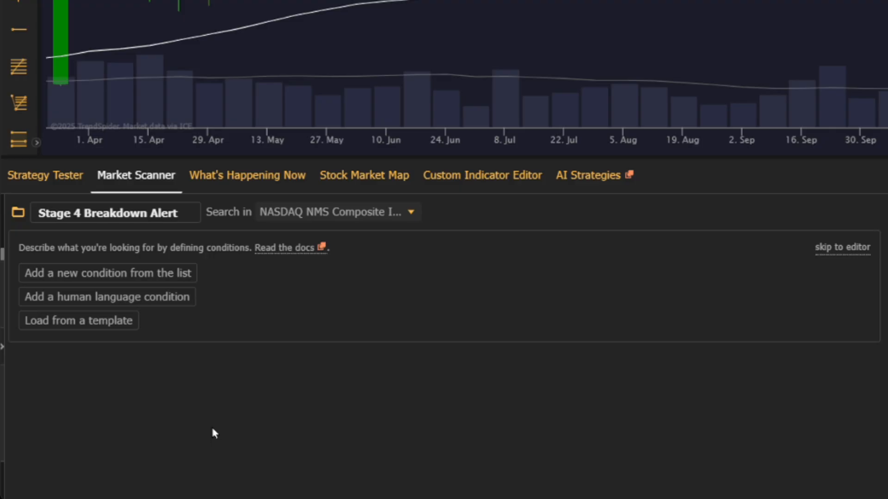
Step: Add Weinstein Stage 3 'Signal active' conditions for 0–4 candles ago
click(449, 212)
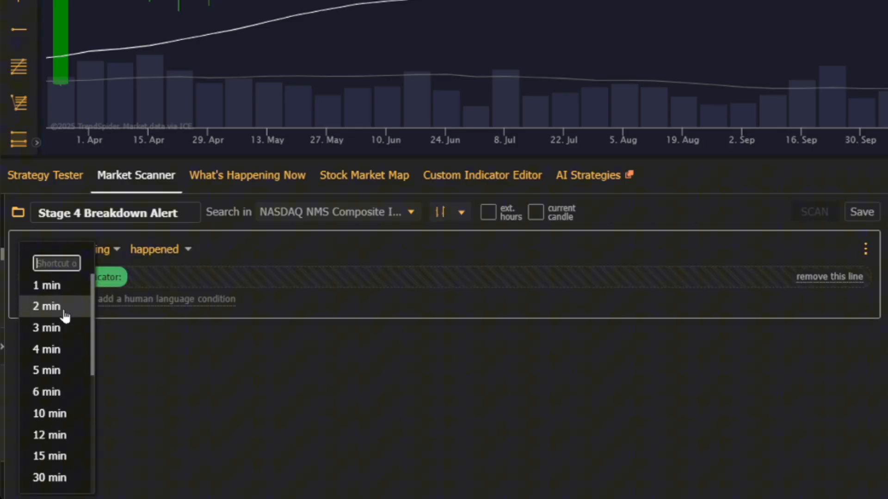
text(wein)
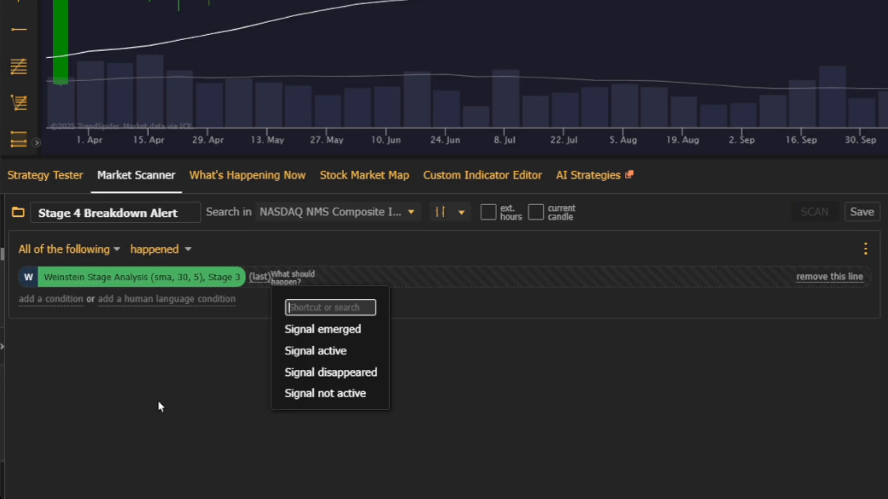
click(315, 351)
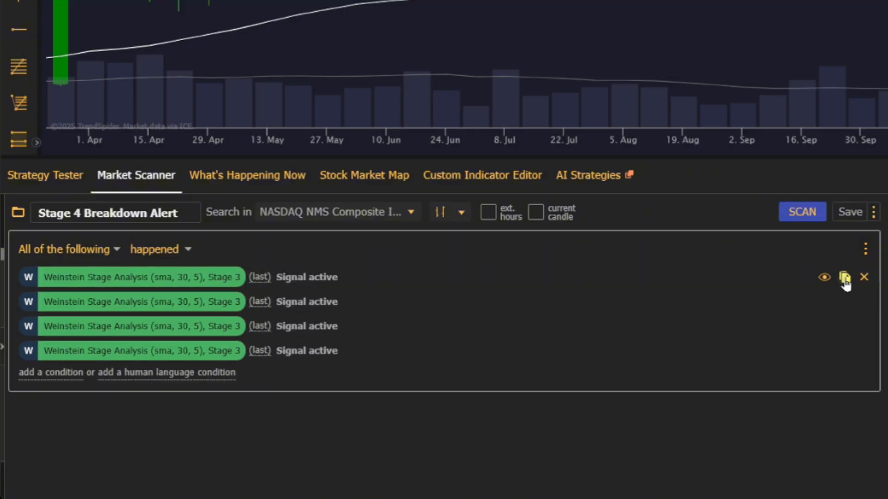
click(845, 277)
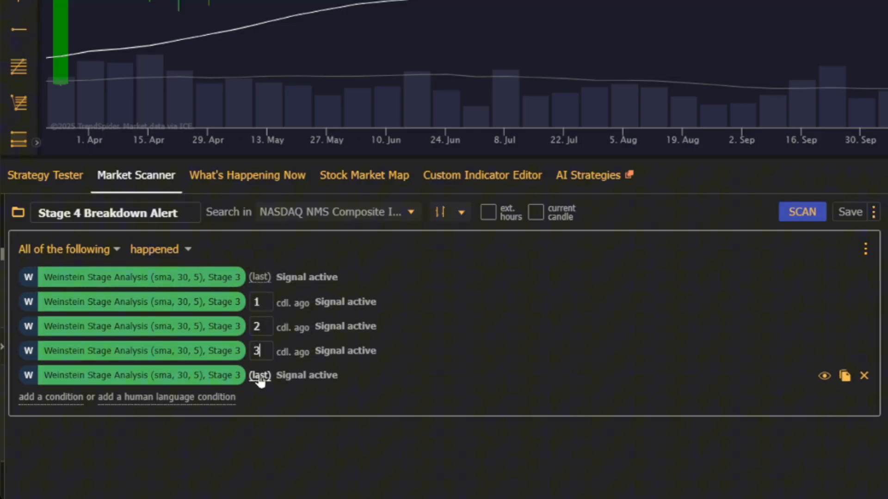
click(50, 396)
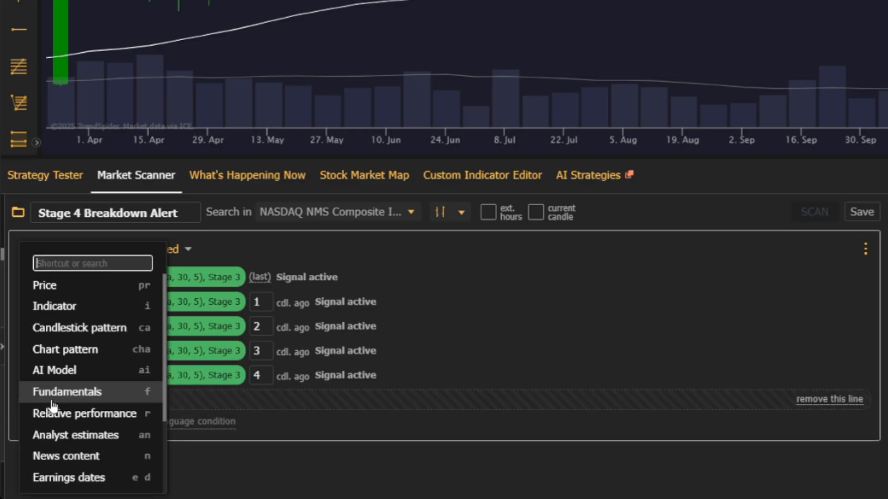
Step: Require Price.High below and within ±2% of the Weinstein MA, include the current candle, and run the scan
click(44, 285)
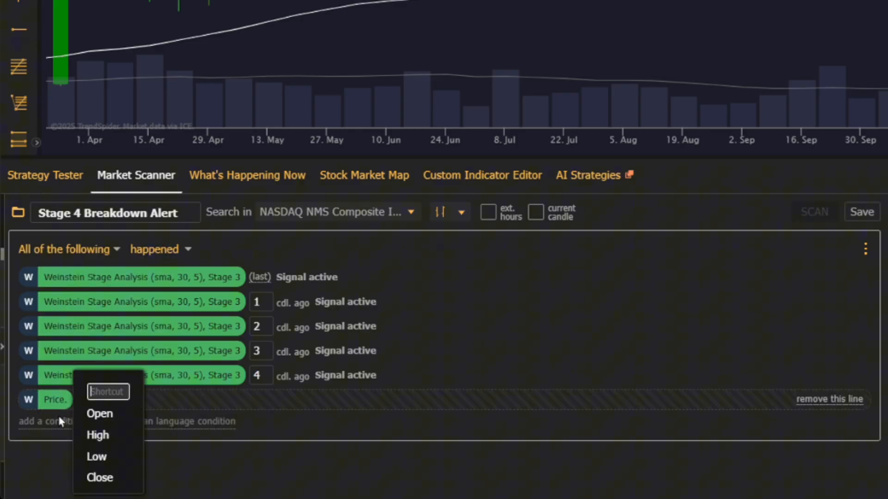
click(97, 435)
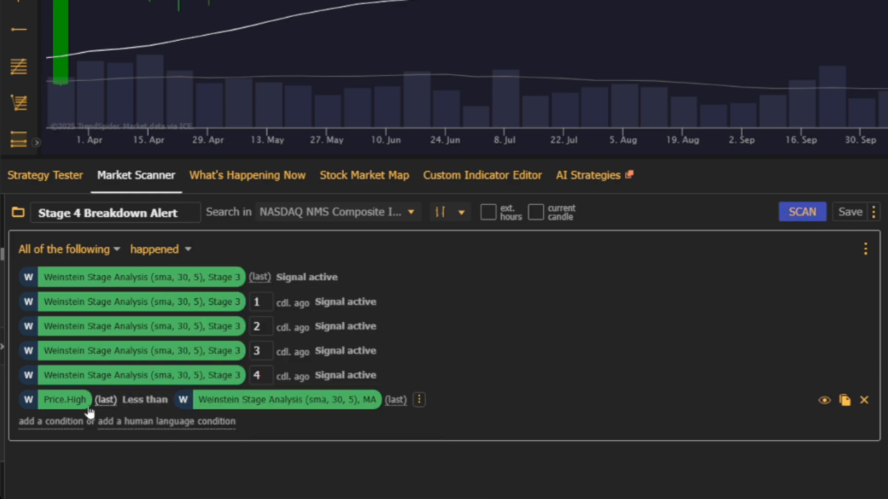
click(446, 212)
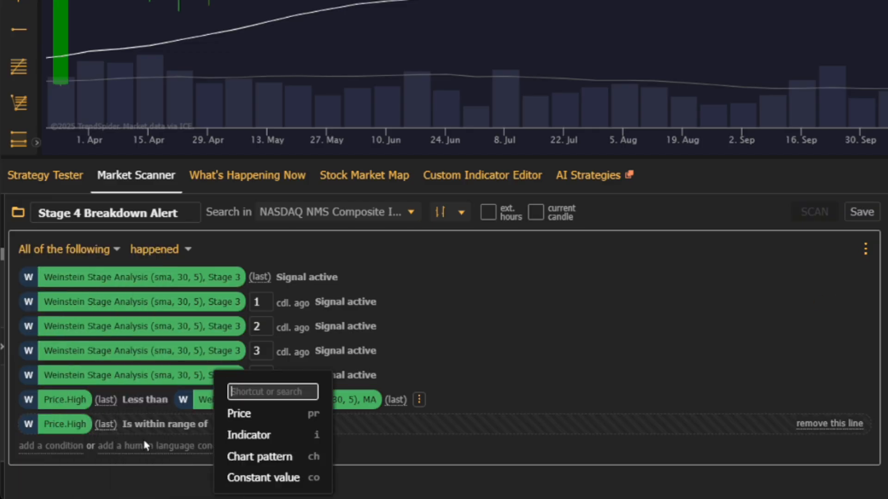
click(248, 435)
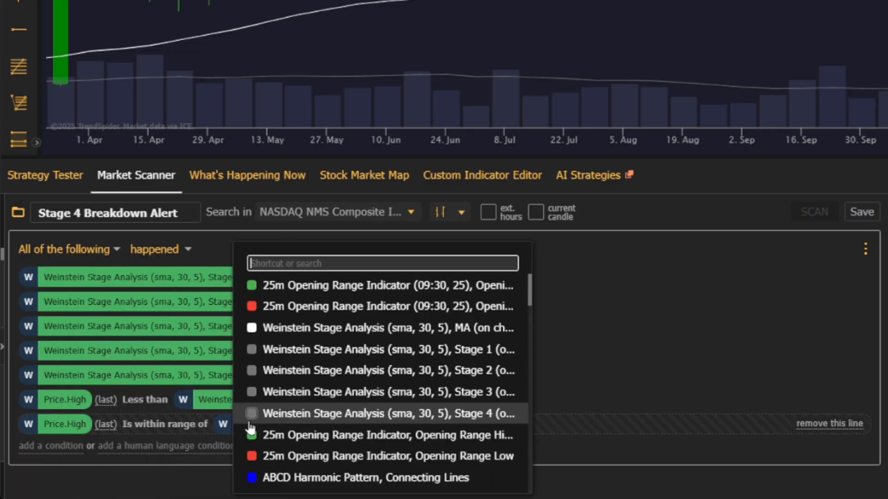
click(387, 391)
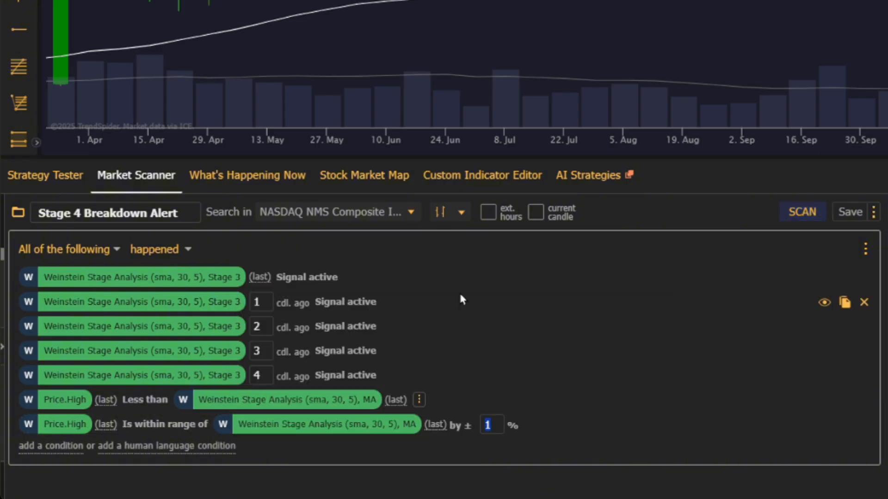
click(536, 212)
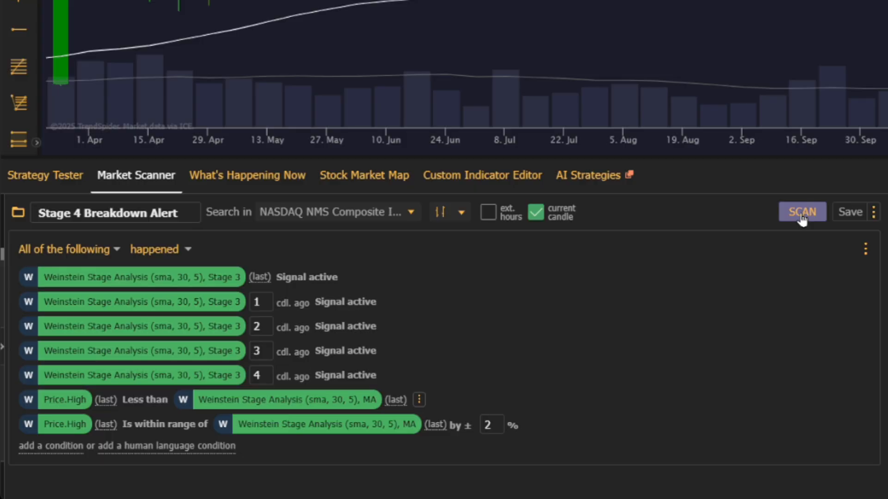
click(802, 211)
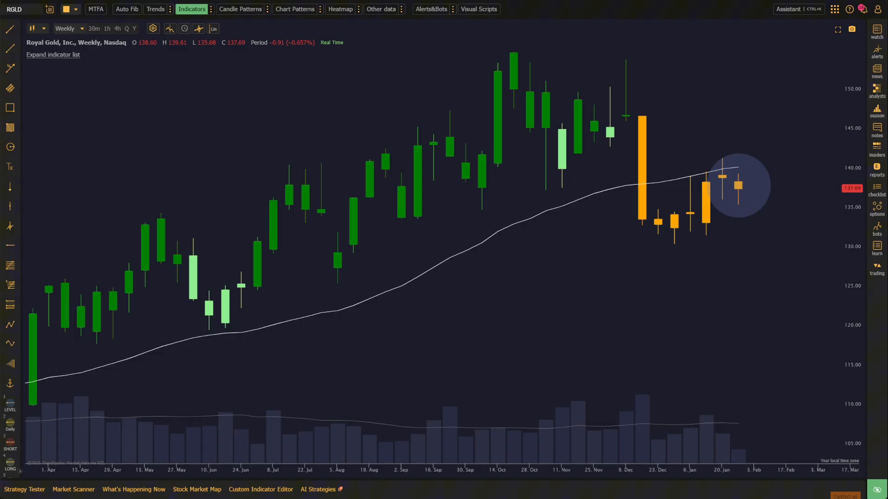